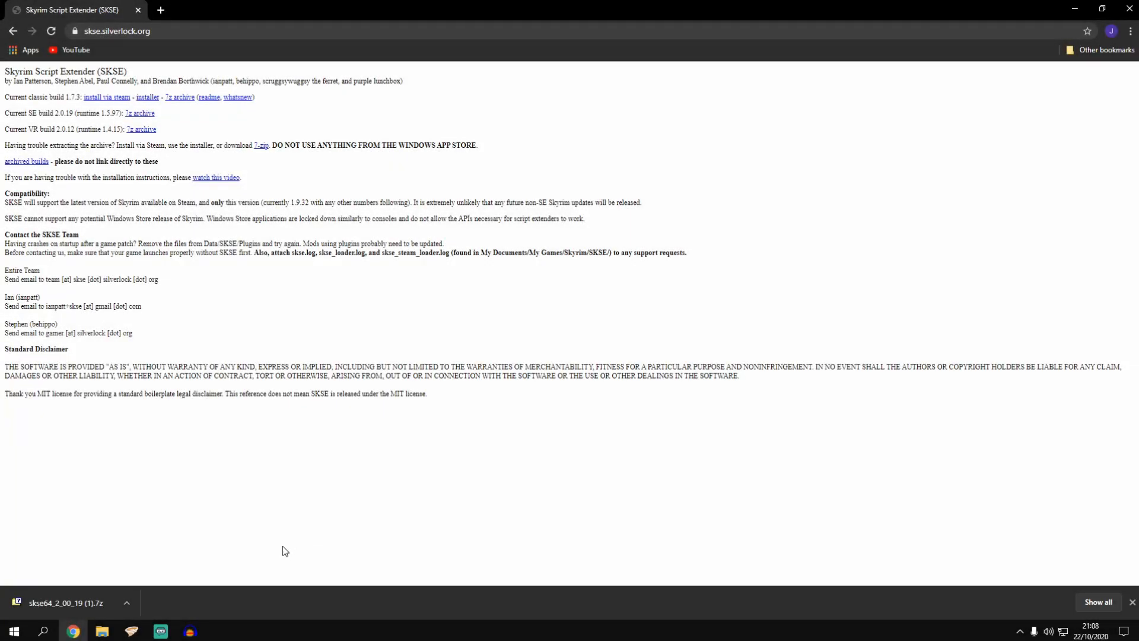
{"action": "mouse_move", "coordinate": [225, 339]}
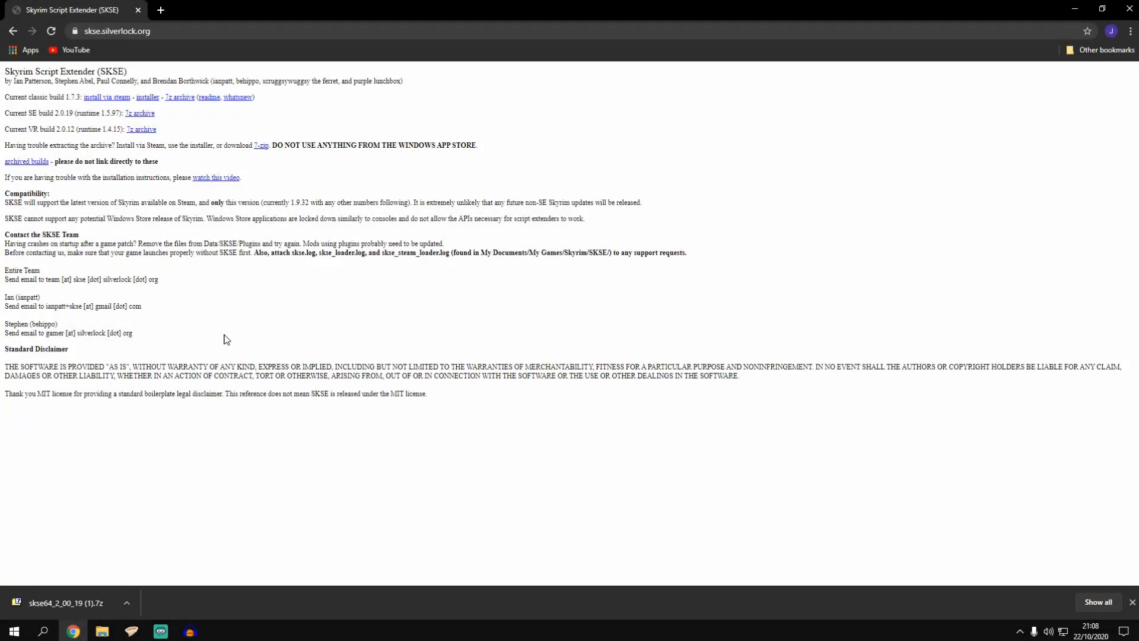
{"action": "mouse_move", "coordinate": [140, 114]}
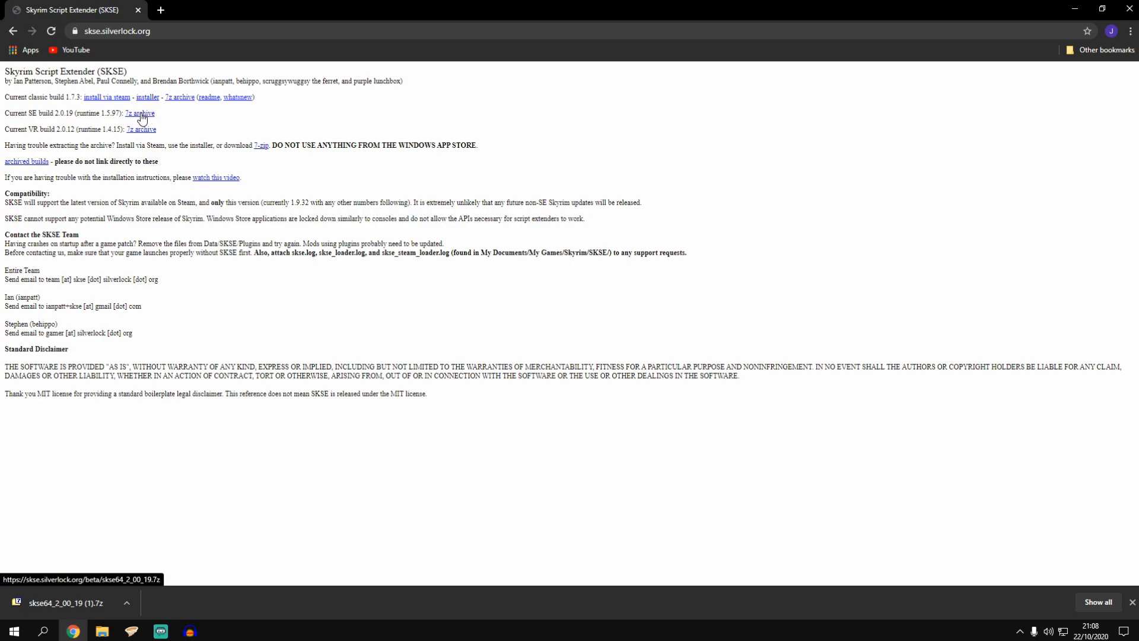
Download the Skyrim SE build 7z archive and show it in the Downloads folder
{"action": "left_click", "coordinate": [138, 114]}
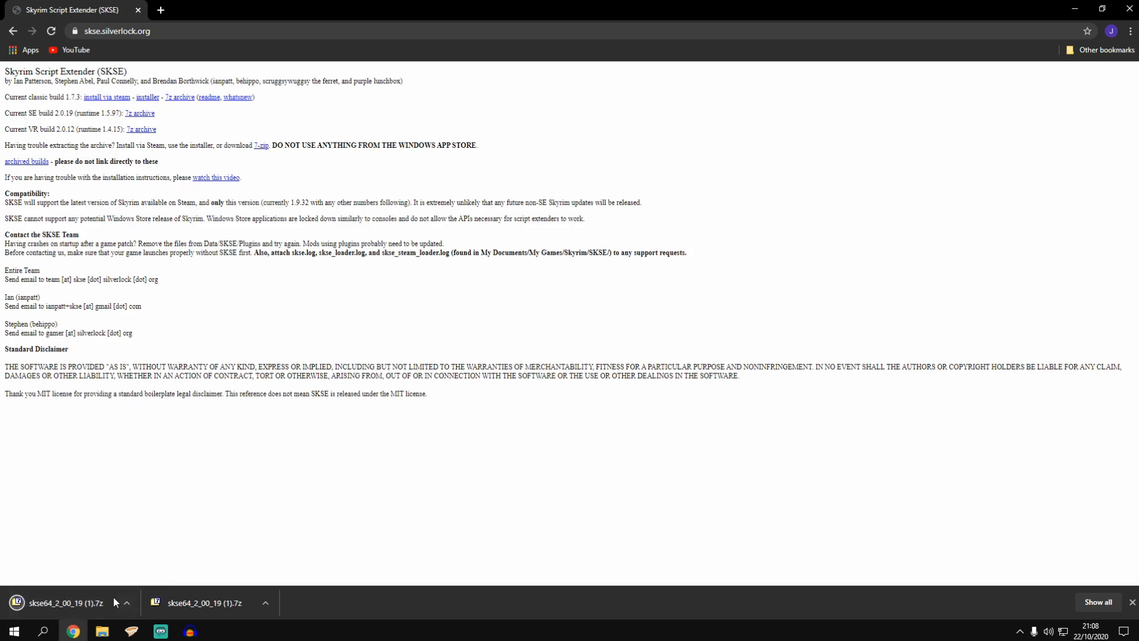
{"action": "left_click", "coordinate": [102, 630]}
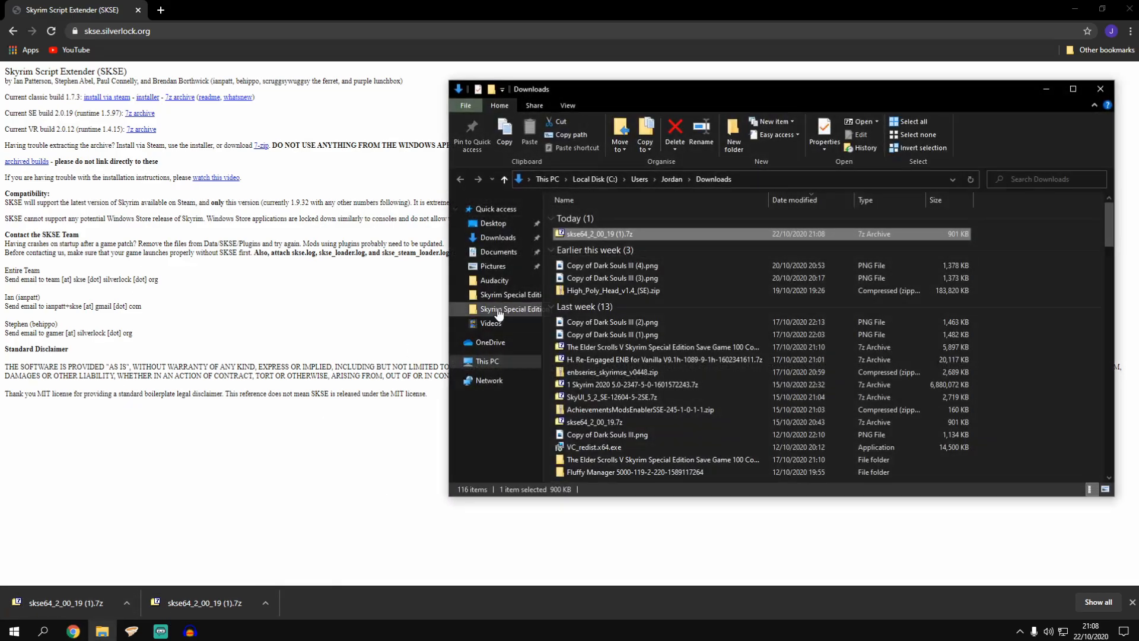
Paste the SKSE 7z archive onto the desktop and extract it to skse64_2_00_19
{"action": "right_click", "coordinate": [599, 233]}
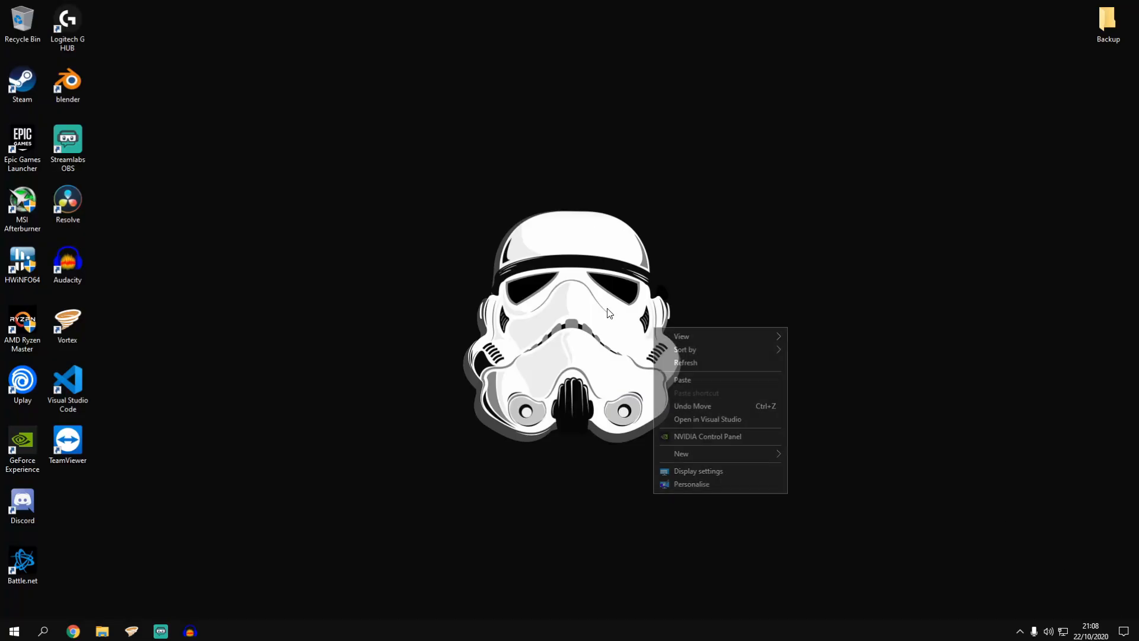
{"action": "left_click", "coordinate": [681, 453]}
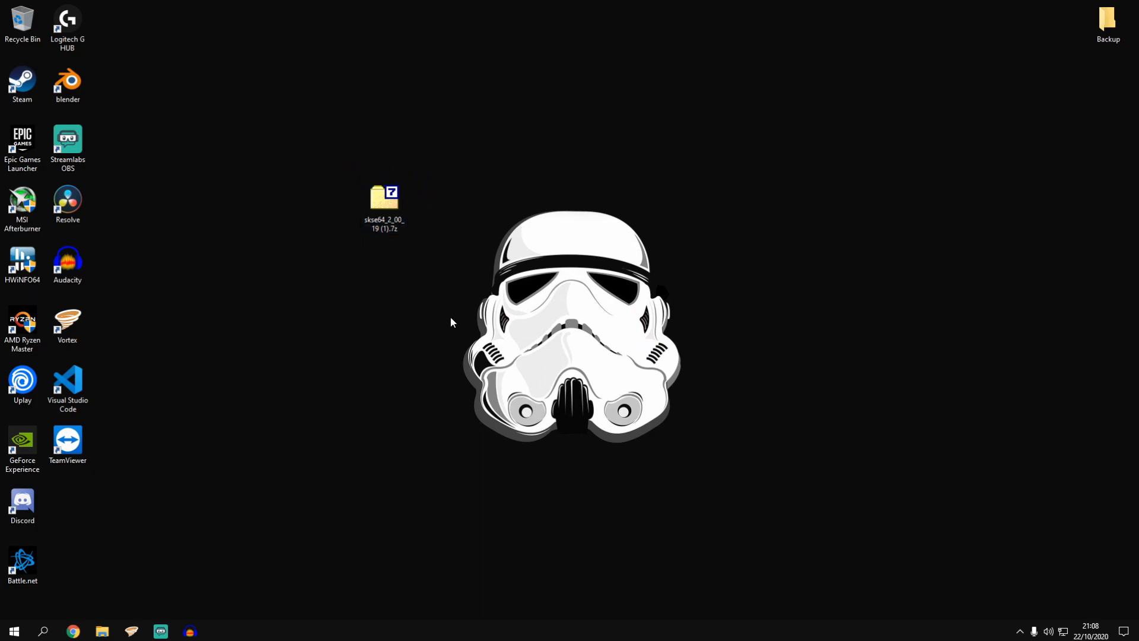
{"action": "right_click", "coordinate": [383, 201]}
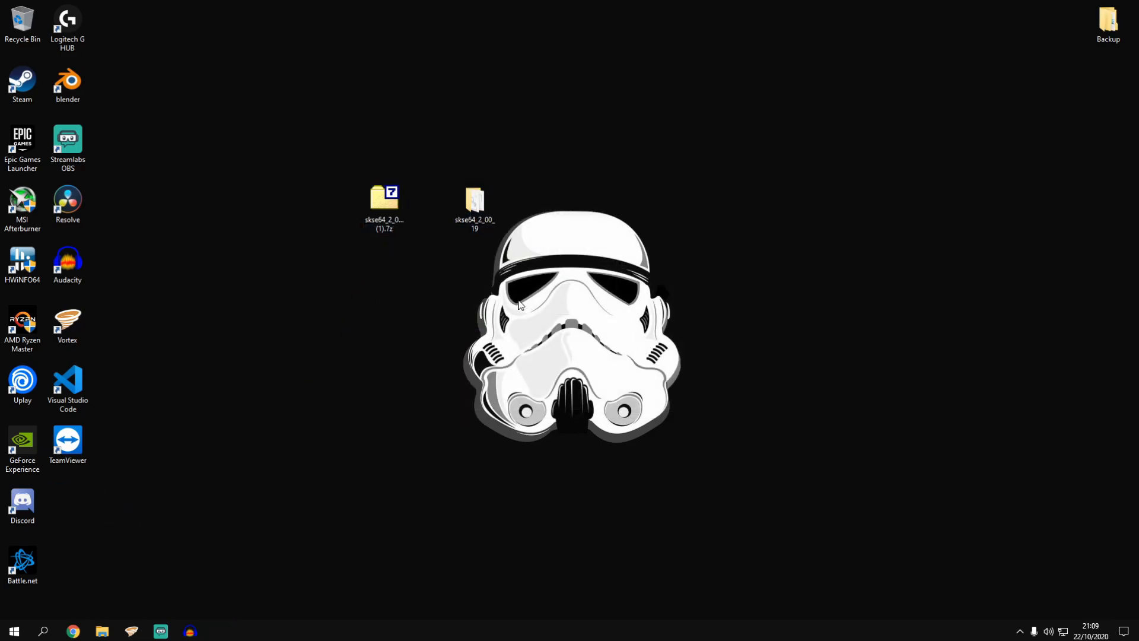
{"action": "mouse_move", "coordinate": [383, 202]}
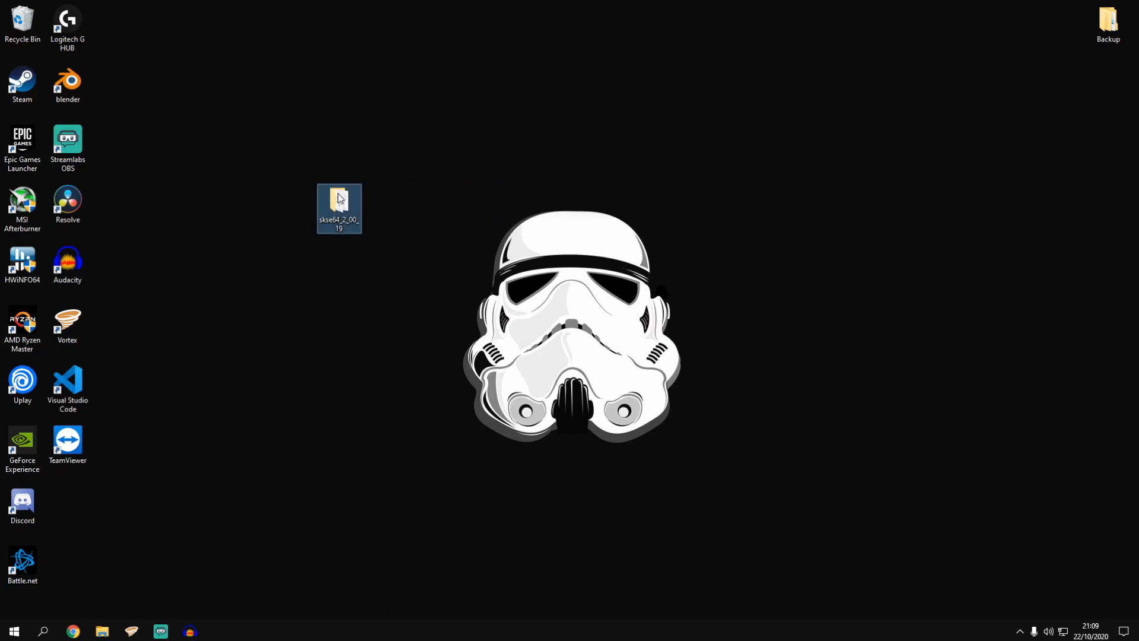
Cut skse64_loader.exe out of the extracted skse64_2_00_19 folder
{"action": "double_click", "coordinate": [338, 203]}
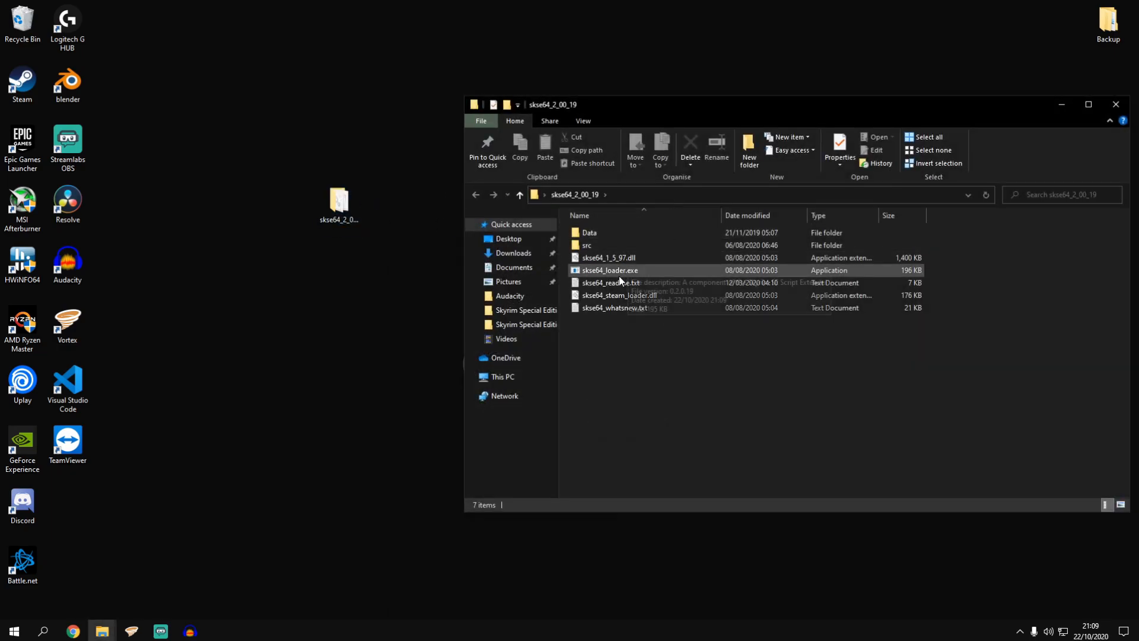
{"action": "left_click", "coordinate": [609, 271]}
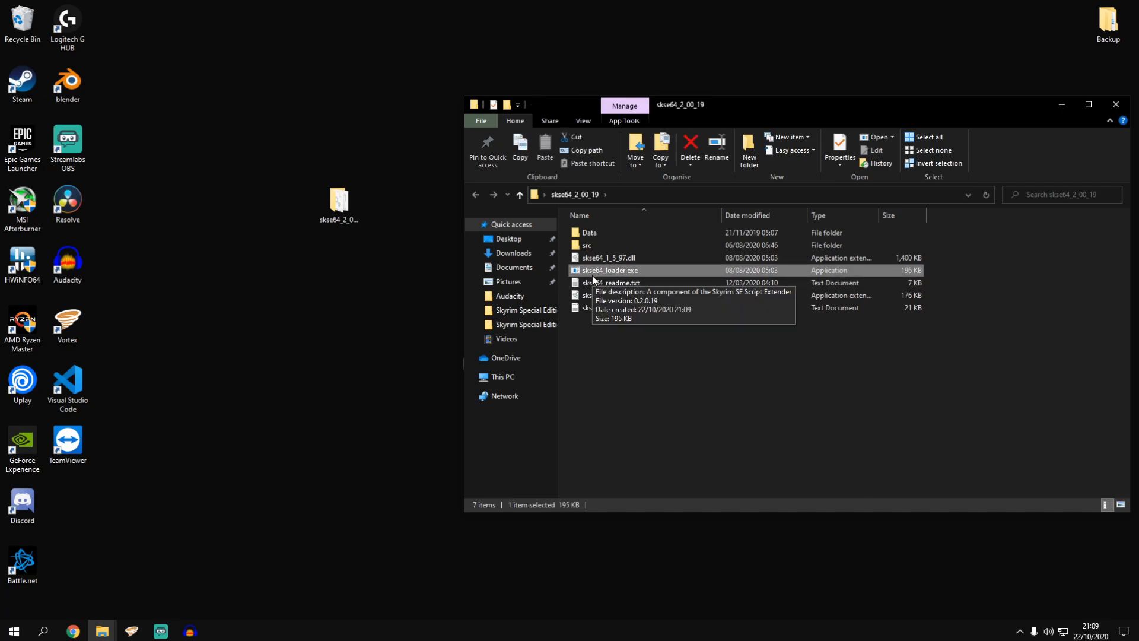
{"action": "right_click", "coordinate": [610, 271]}
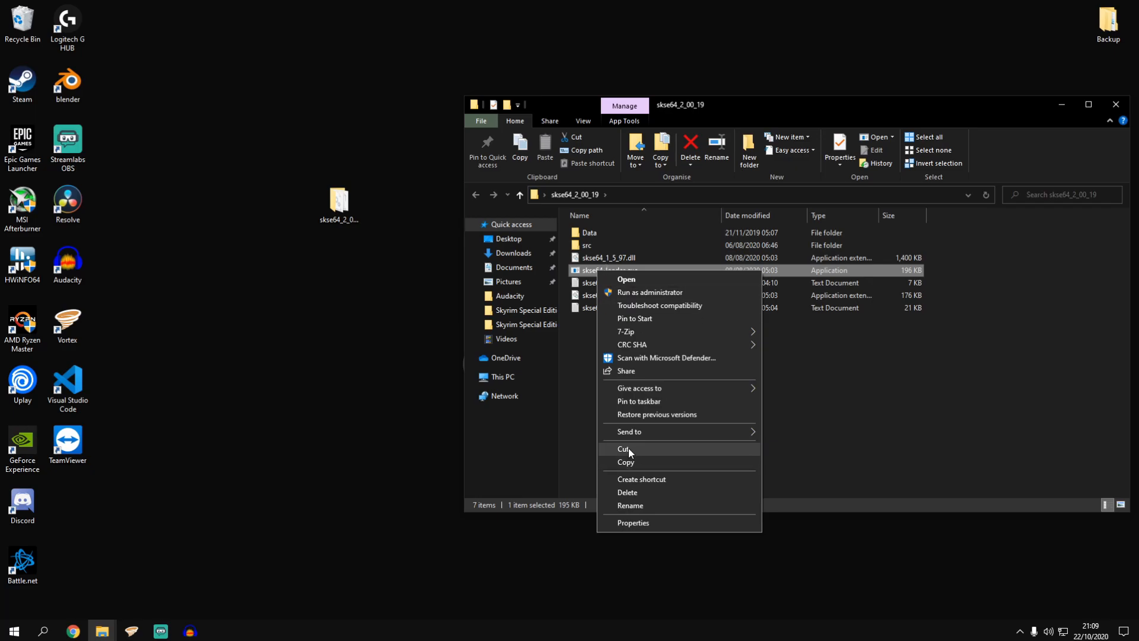
{"action": "left_click", "coordinate": [625, 449]}
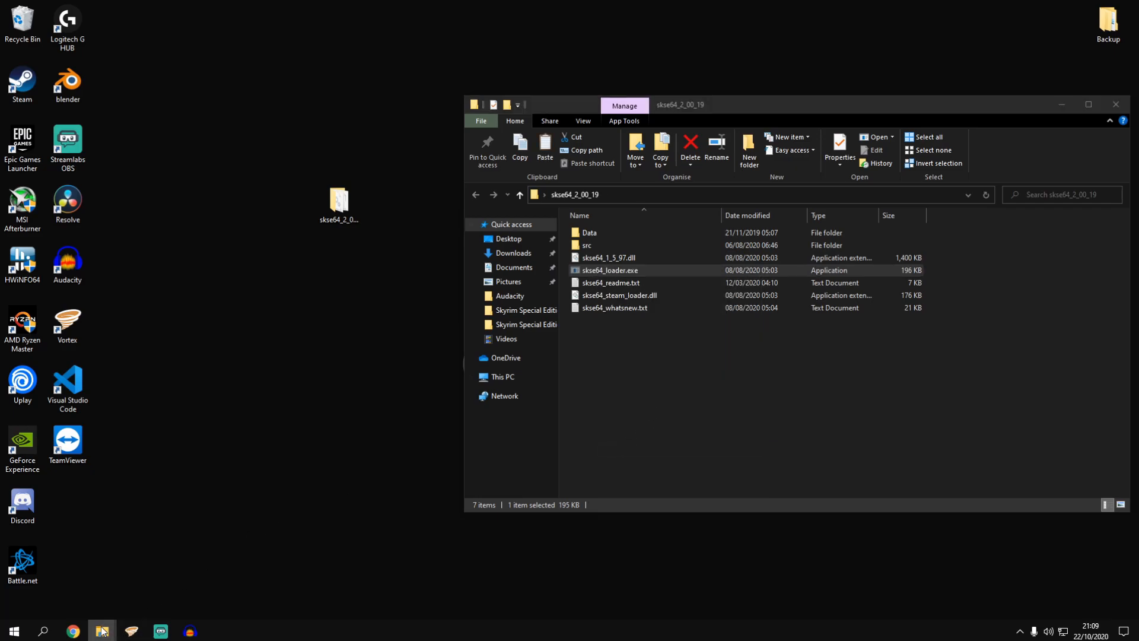
In a second Explorer window, browse to C:\Games\Steam\steamapps\common
{"action": "left_click", "coordinate": [101, 629]}
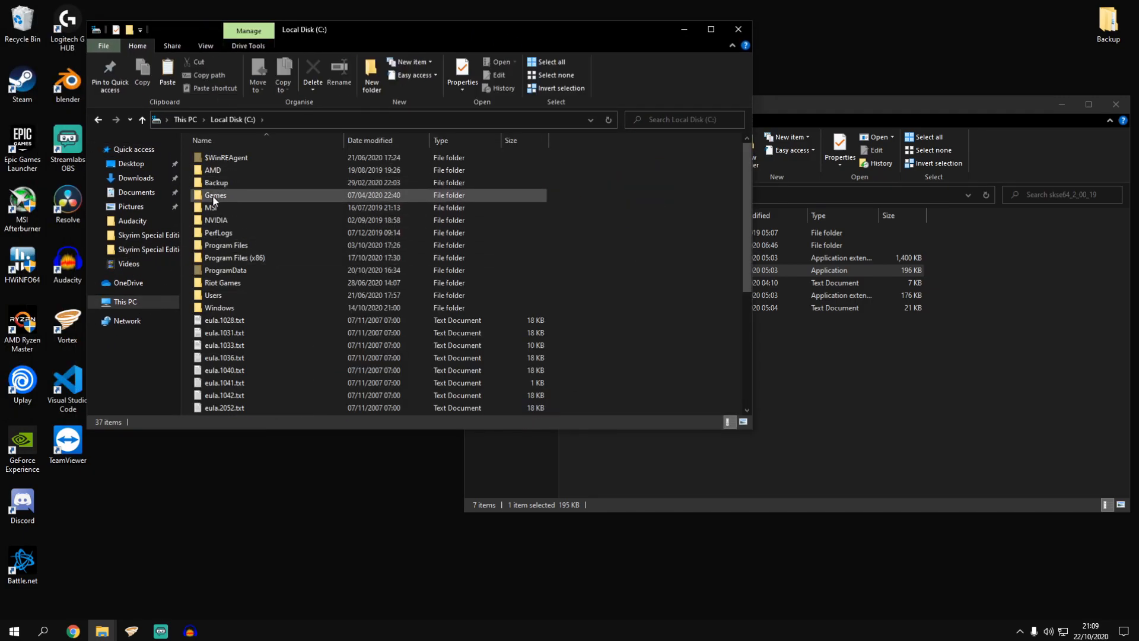
{"action": "double_click", "coordinate": [214, 194]}
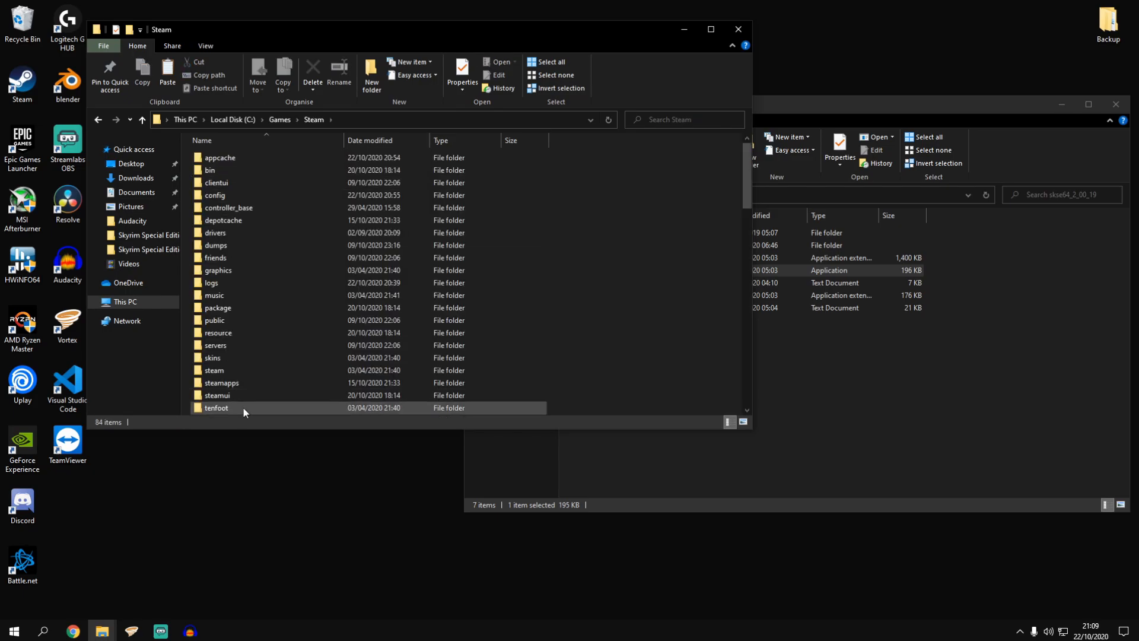
{"action": "double_click", "coordinate": [221, 382]}
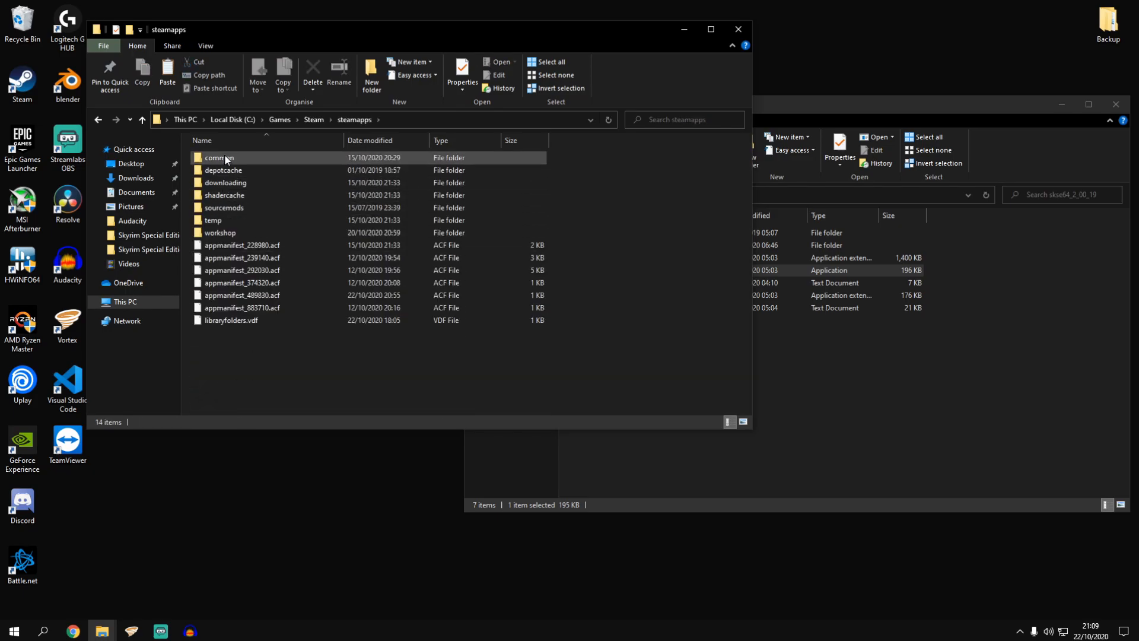
{"action": "double_click", "coordinate": [220, 157]}
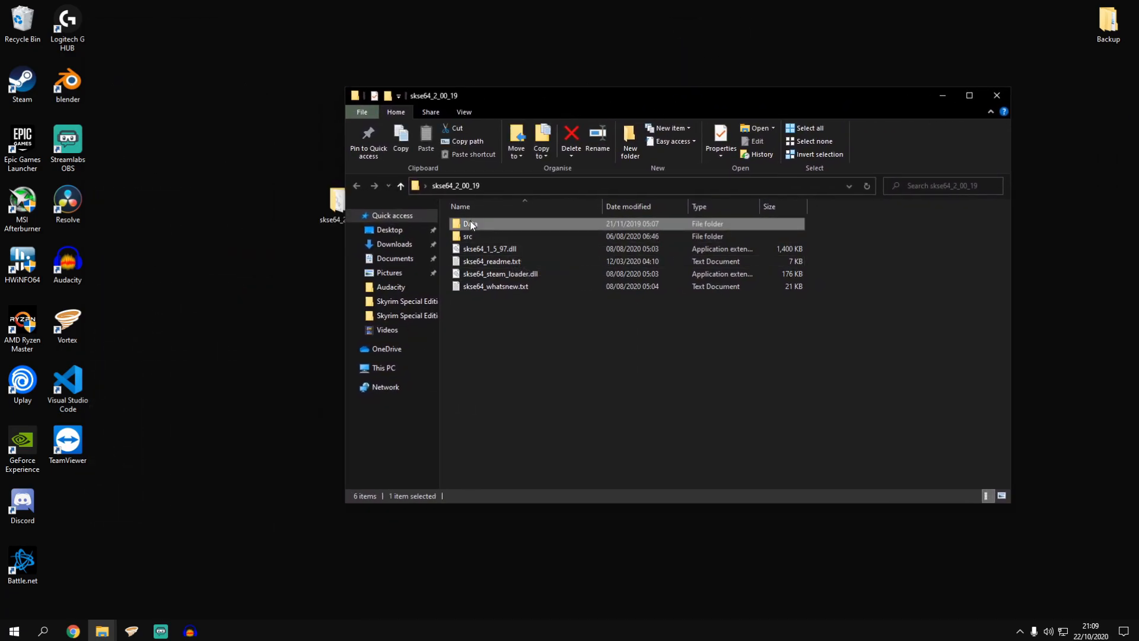
Compress the Data folder into SKSE64_Data.7z with 7-Zip and move it to the desktop
{"action": "right_click", "coordinate": [469, 223]}
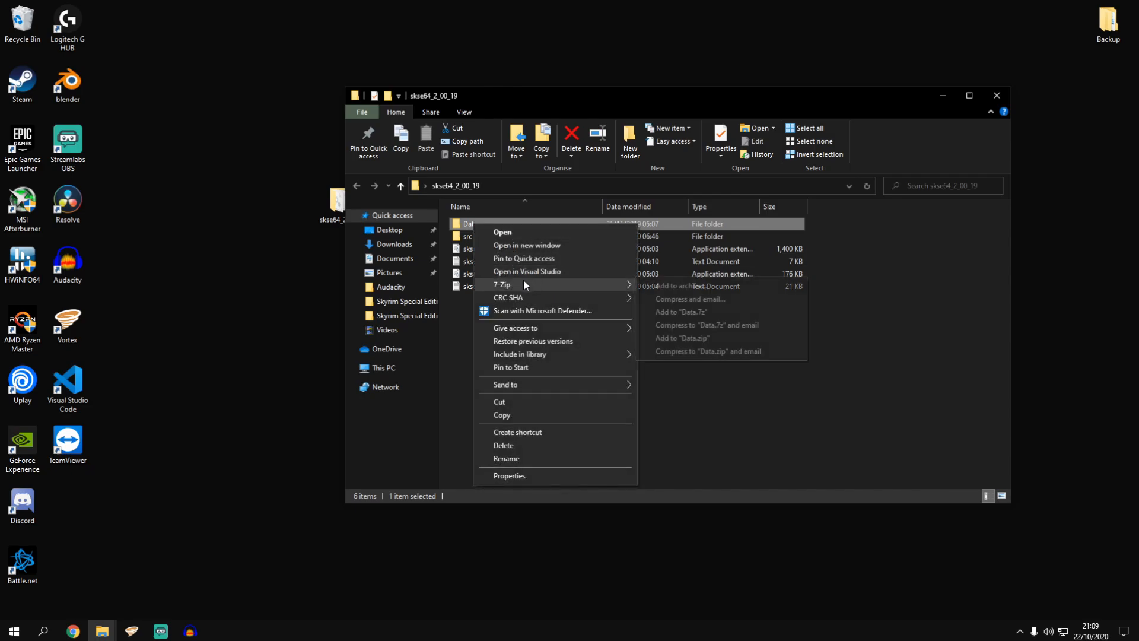
{"action": "mouse_move", "coordinate": [500, 284]}
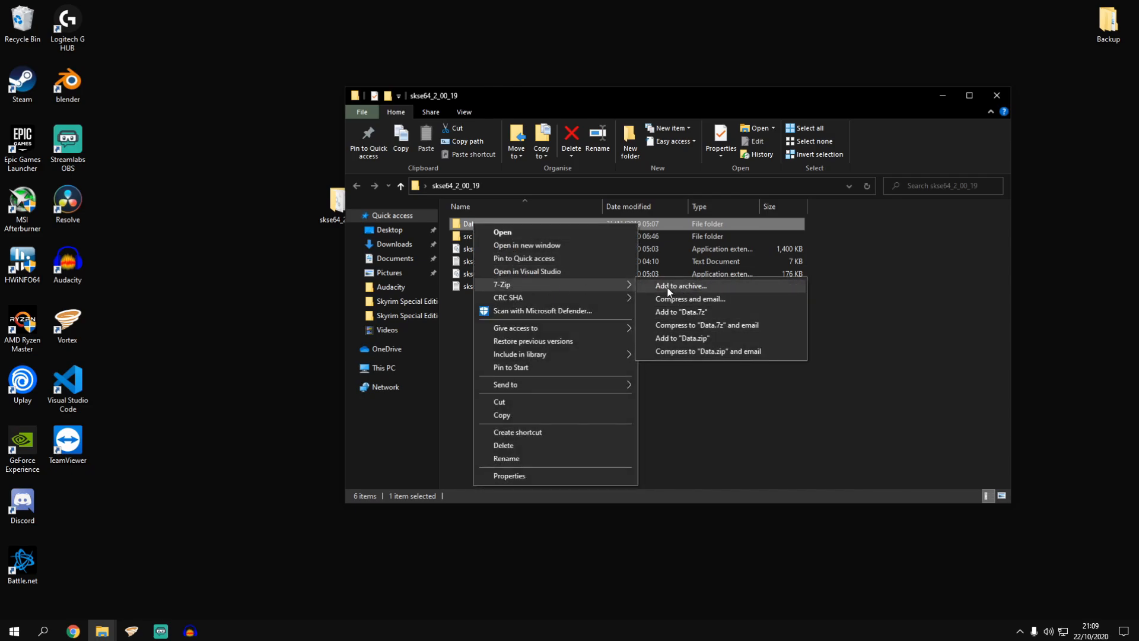
{"action": "left_click", "coordinate": [679, 286]}
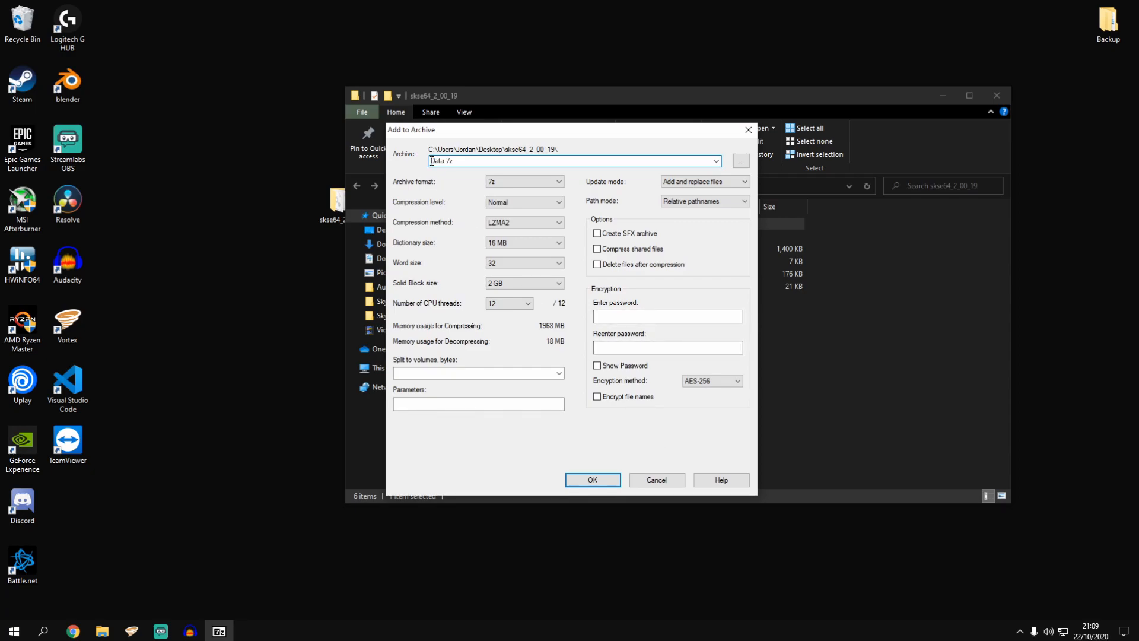
{"action": "type", "text": "SKSE64_"}
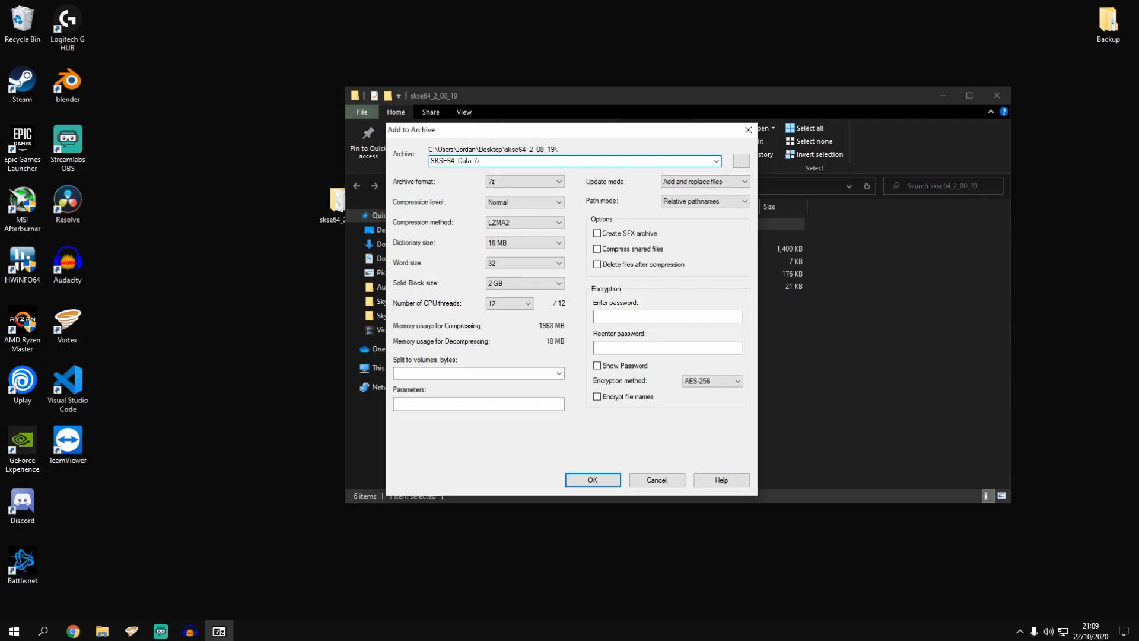
{"action": "mouse_move", "coordinate": [506, 142]}
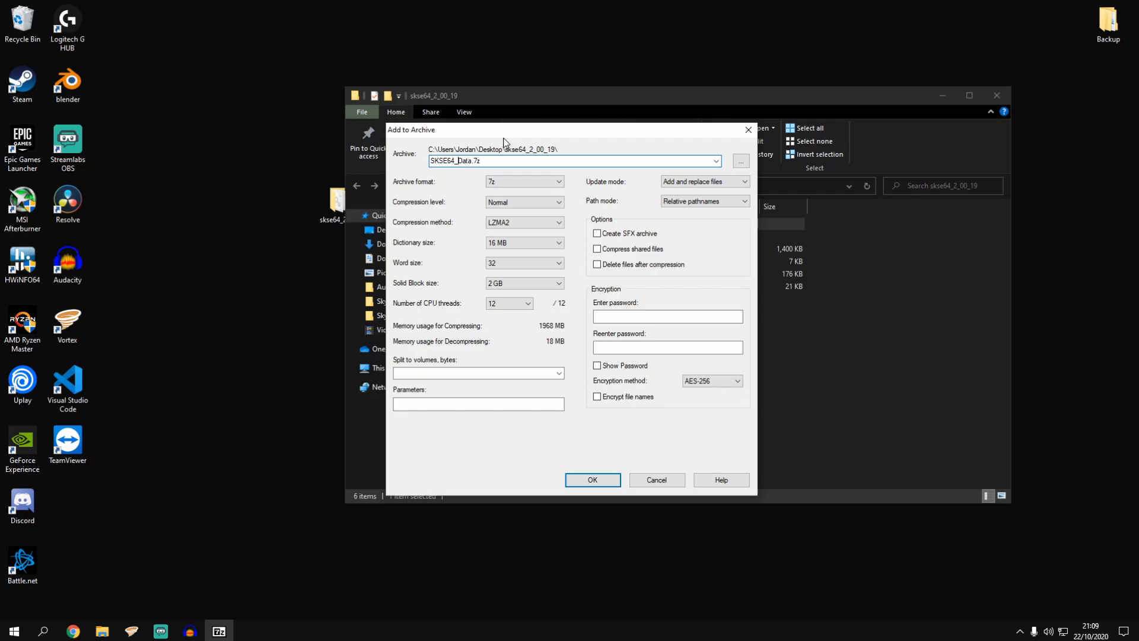
{"action": "left_click", "coordinate": [655, 480]}
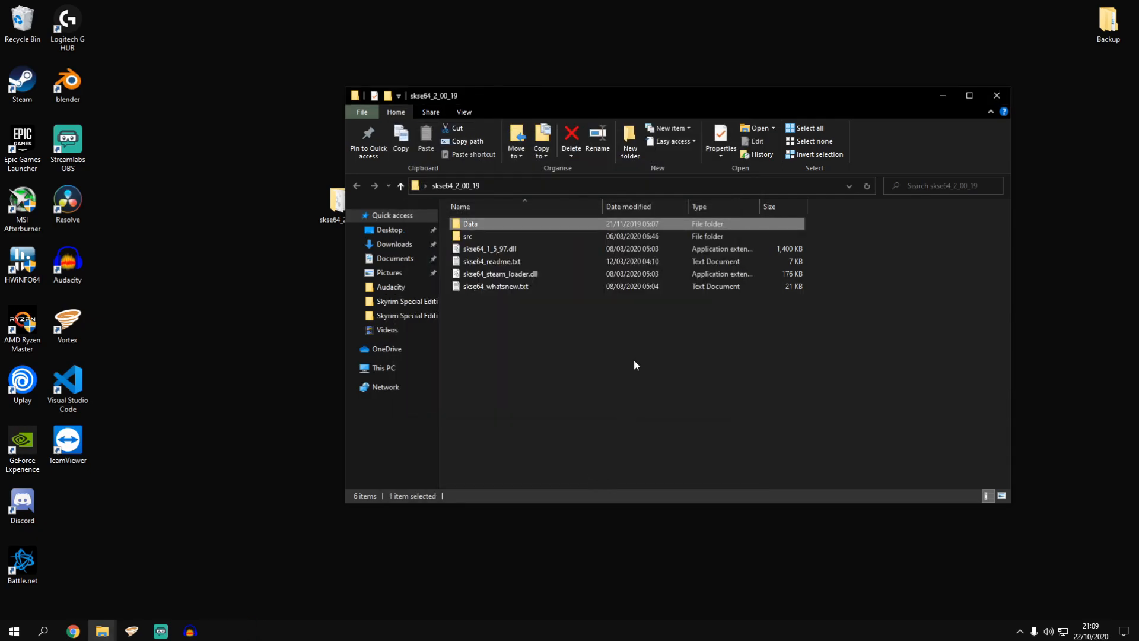
{"action": "right_click", "coordinate": [472, 261]}
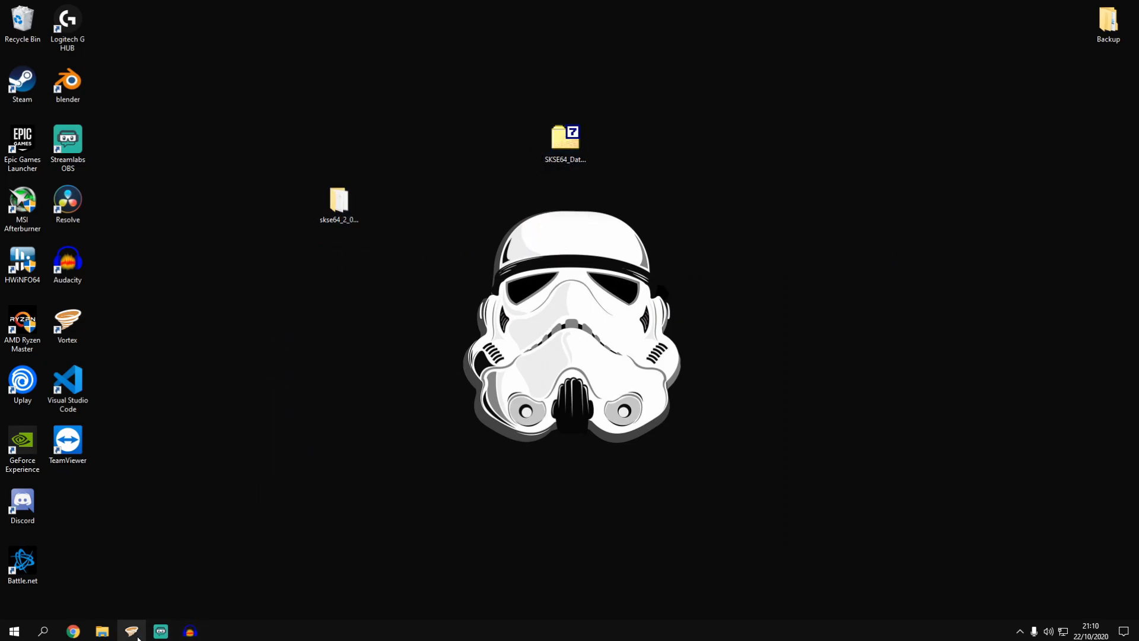
Enable the newly installed SKSE64_Data.7z mod in Vortex
{"action": "left_click", "coordinate": [131, 630]}
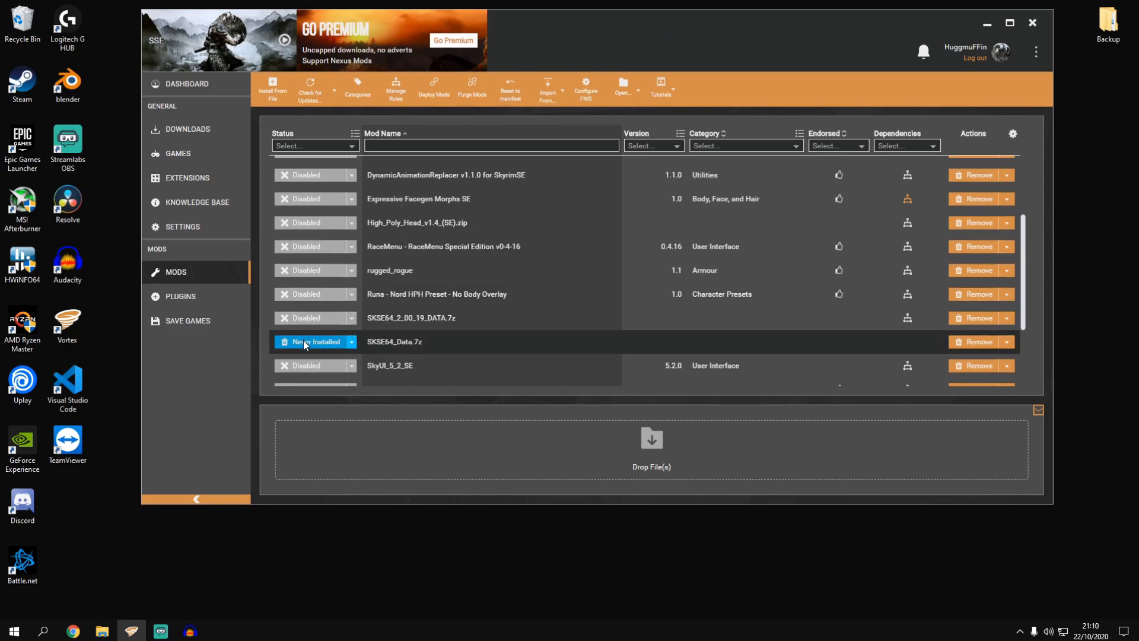
{"action": "mouse_move", "coordinate": [660, 322]}
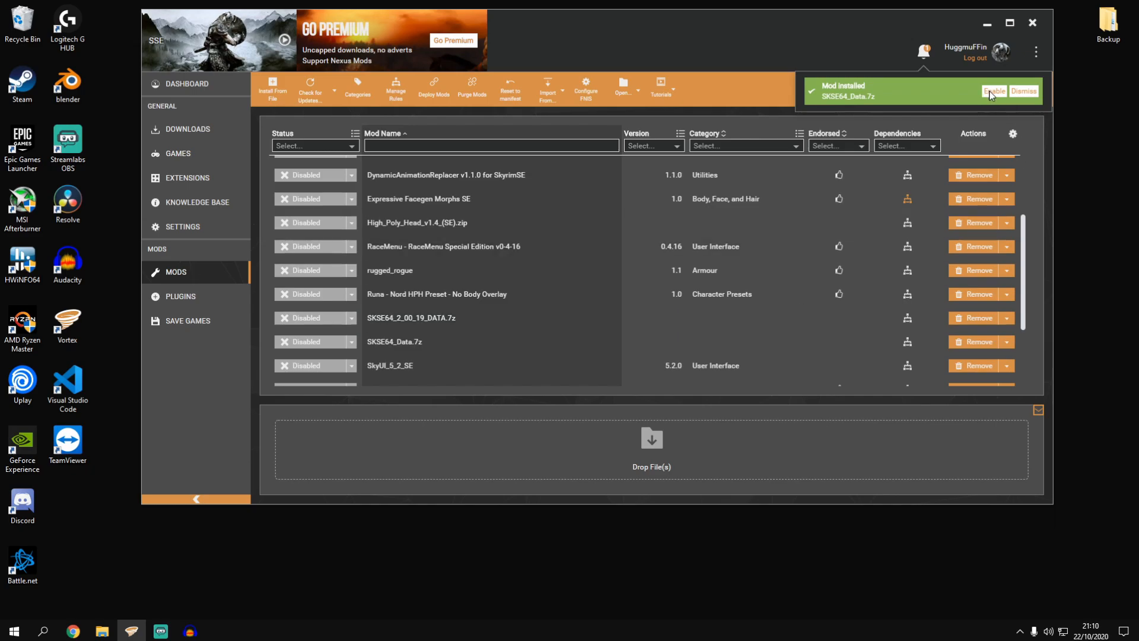
{"action": "left_click", "coordinate": [993, 92]}
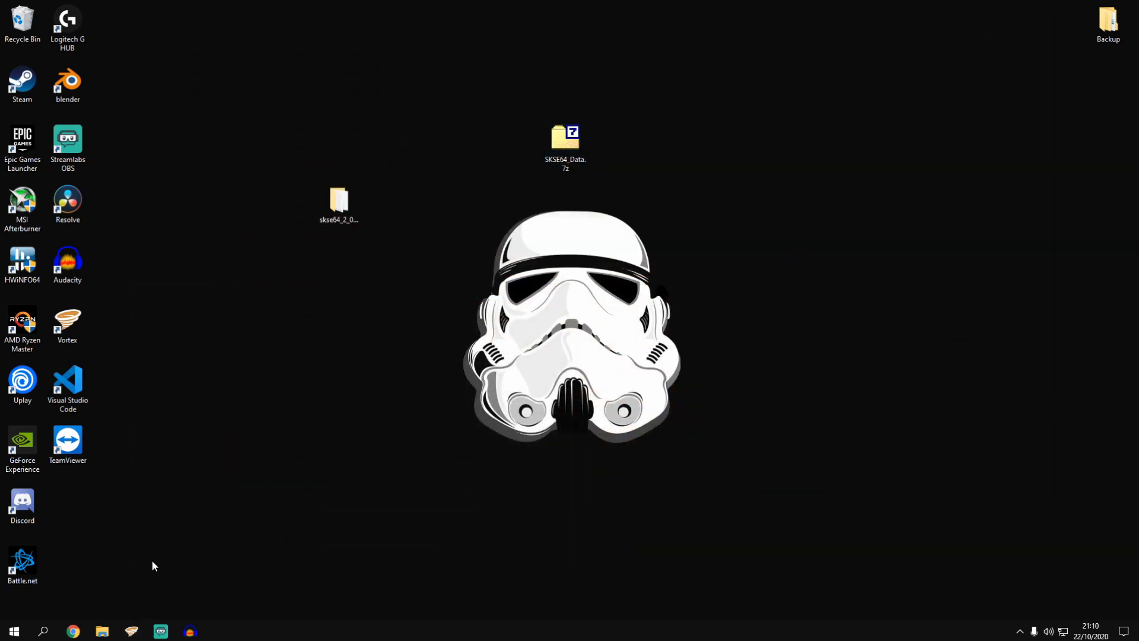
Send skse64_loader.exe from the Skyrim Special Edition folder to the desktop as a shortcut
{"action": "left_click", "coordinate": [102, 630]}
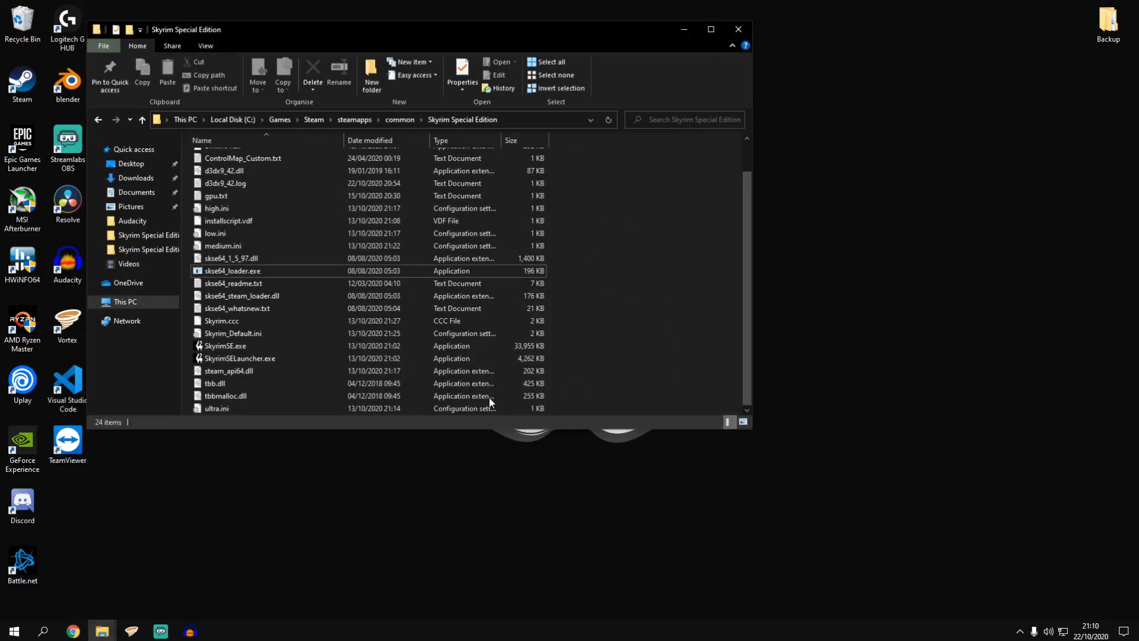
{"action": "left_click", "coordinate": [232, 270]}
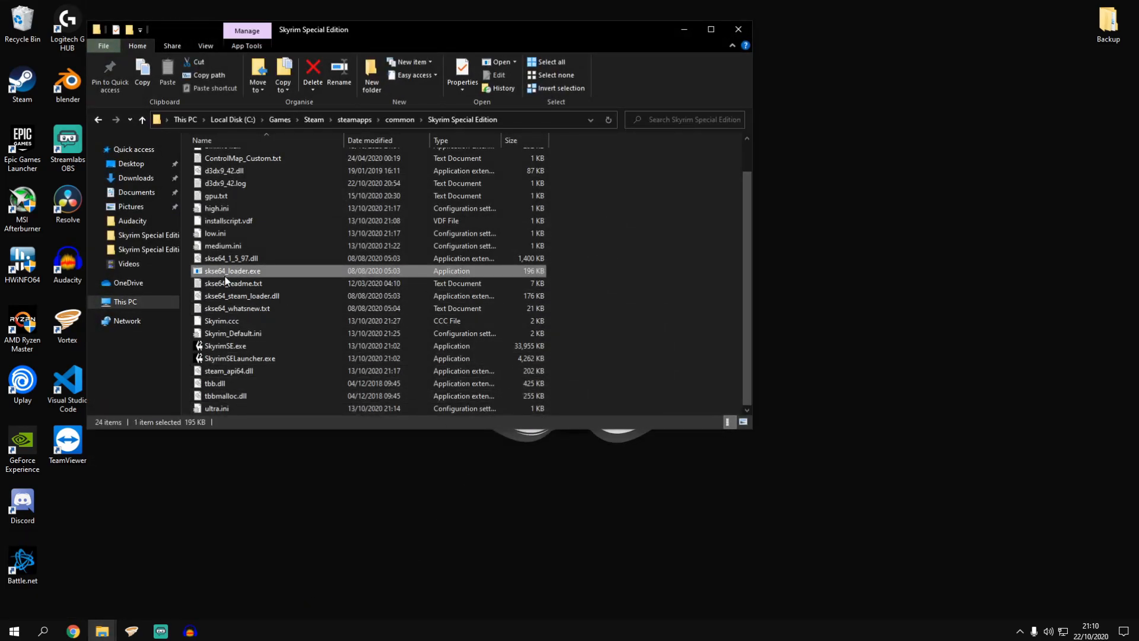
{"action": "mouse_move", "coordinate": [232, 271]}
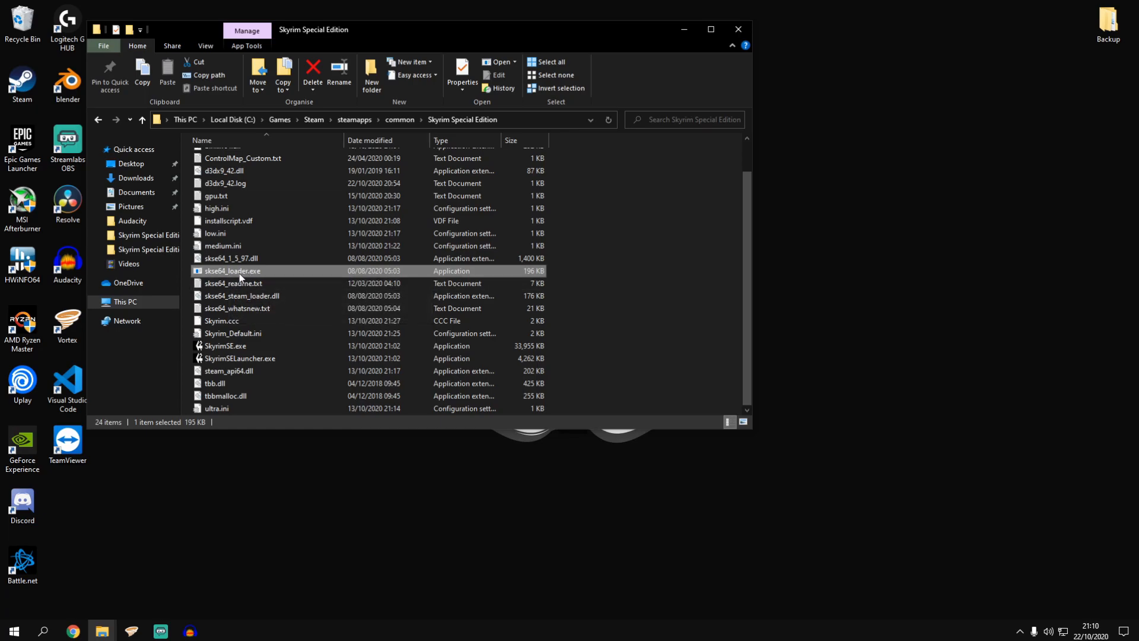
{"action": "mouse_move", "coordinate": [241, 274]}
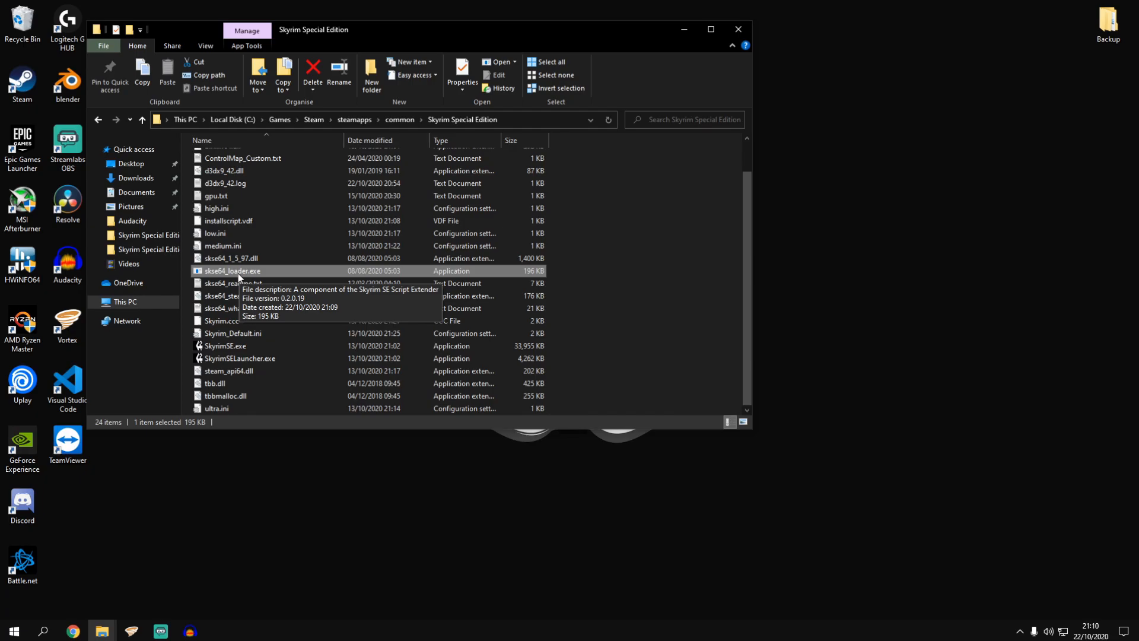
{"action": "right_click", "coordinate": [231, 270]}
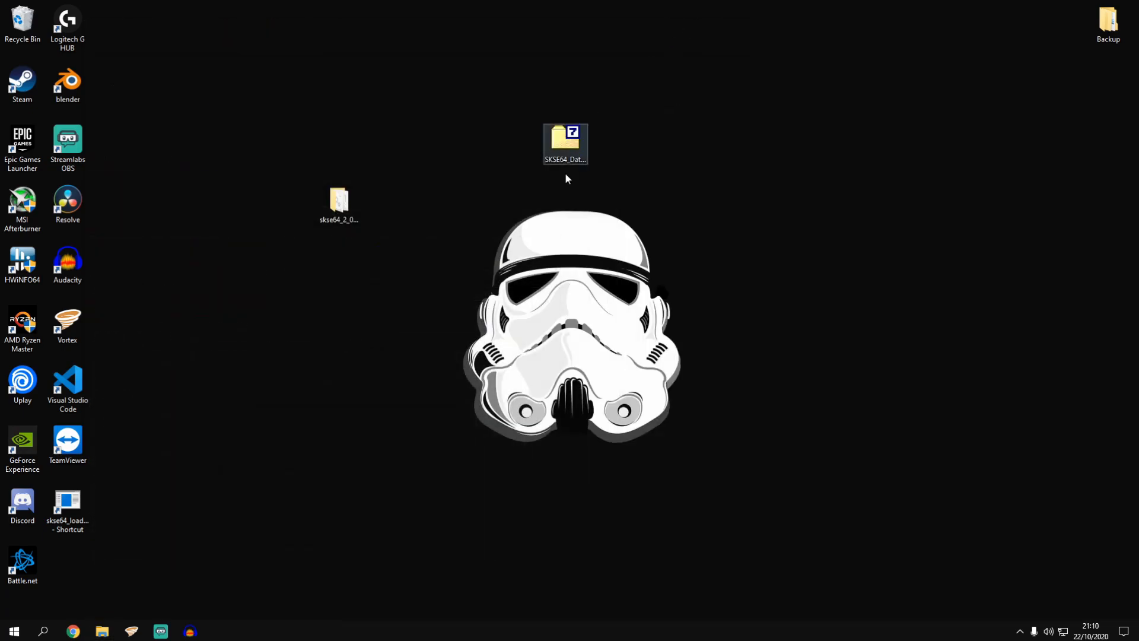
{"action": "right_click", "coordinate": [67, 505]}
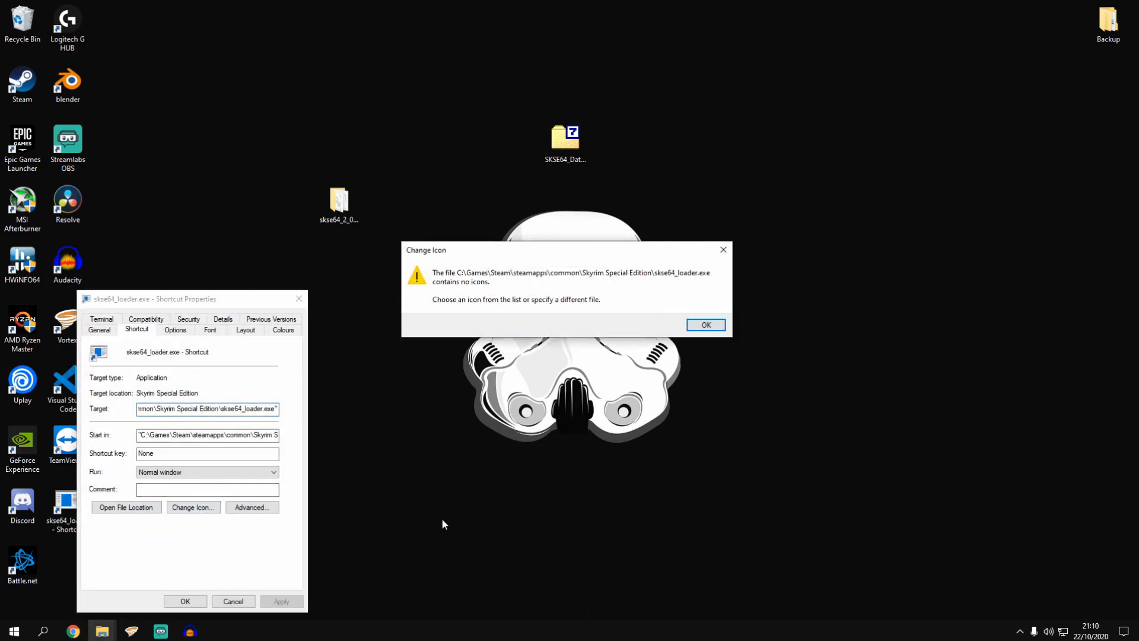
Set the loader shortcut's icon to the one from SkyrimSE.exe and apply it
{"action": "left_click", "coordinate": [703, 324]}
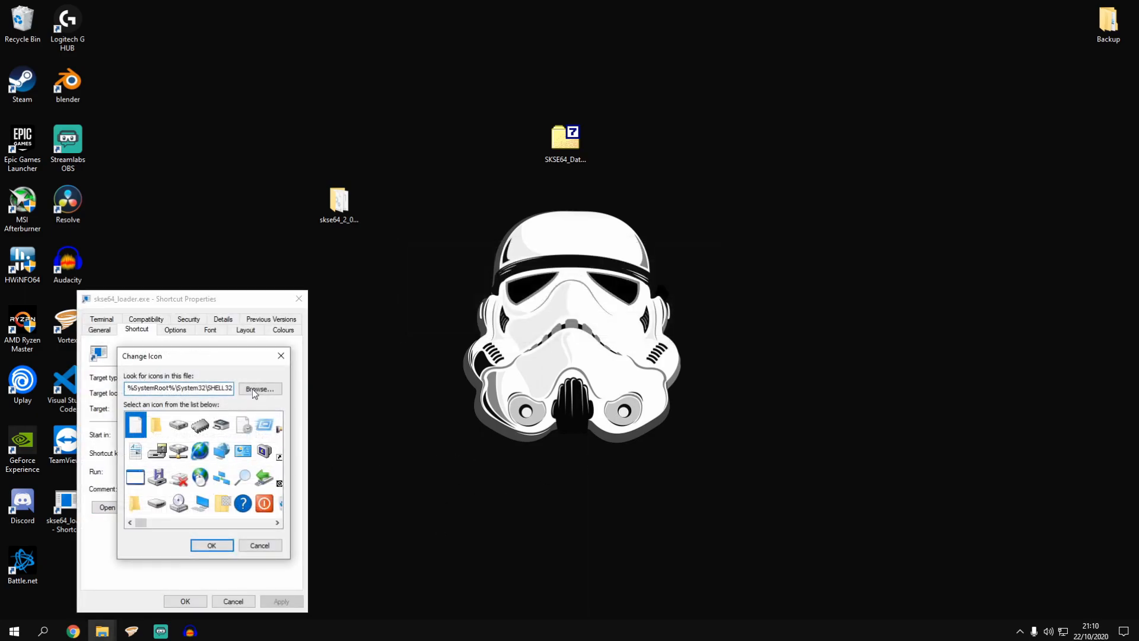
{"action": "left_click", "coordinate": [259, 389]}
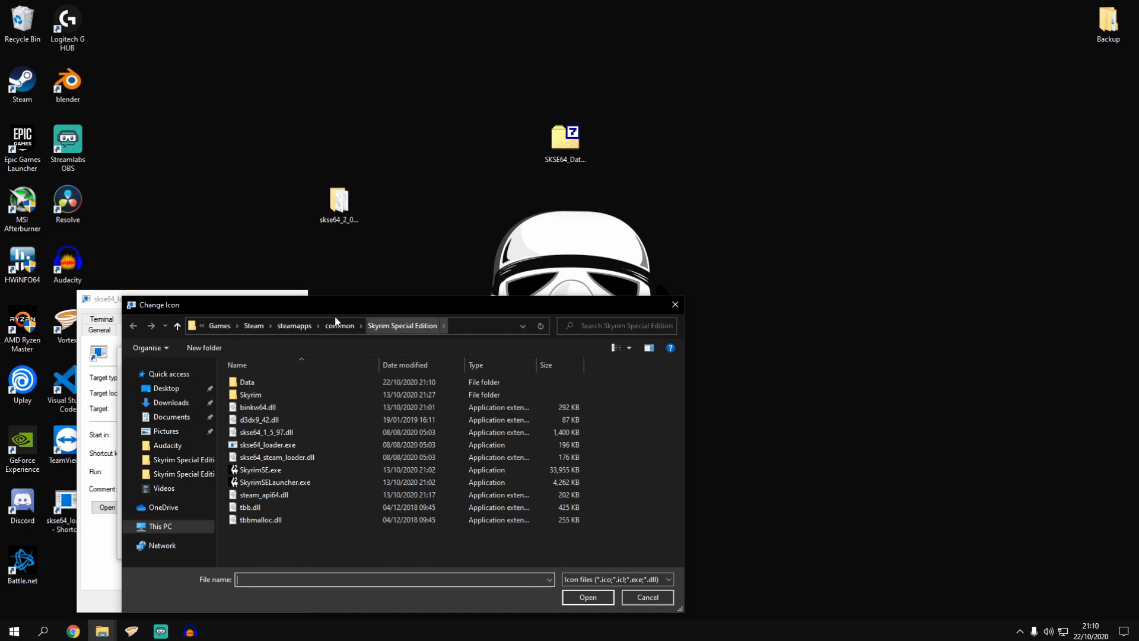
{"action": "left_click", "coordinate": [260, 470]}
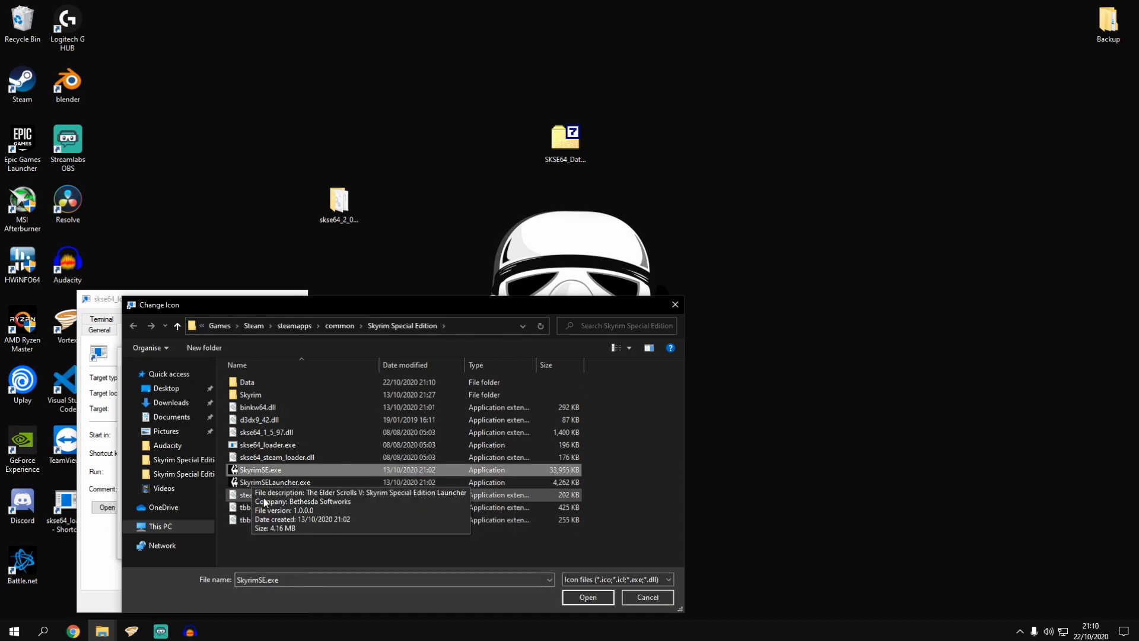
{"action": "mouse_move", "coordinate": [449, 572]}
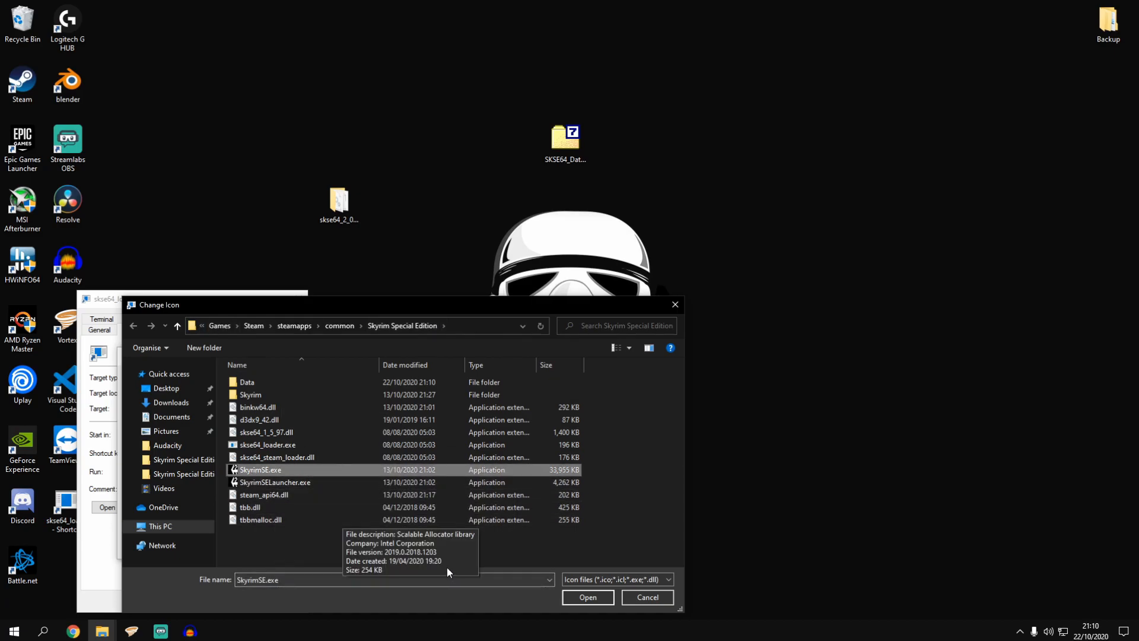
{"action": "left_click", "coordinate": [587, 597]}
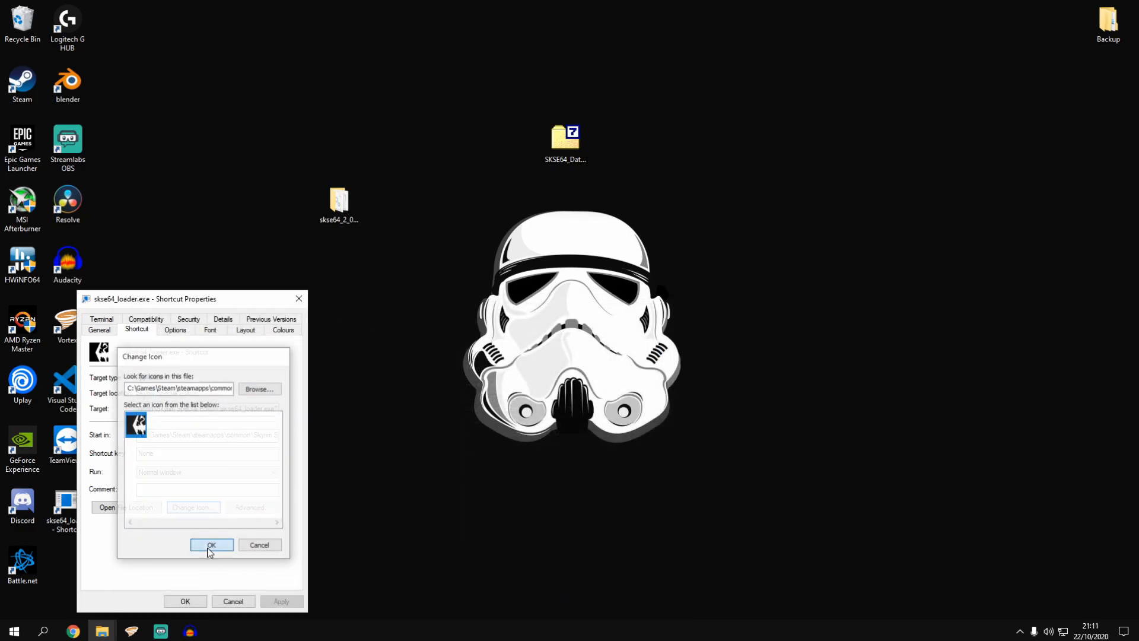
{"action": "left_click", "coordinate": [212, 545]}
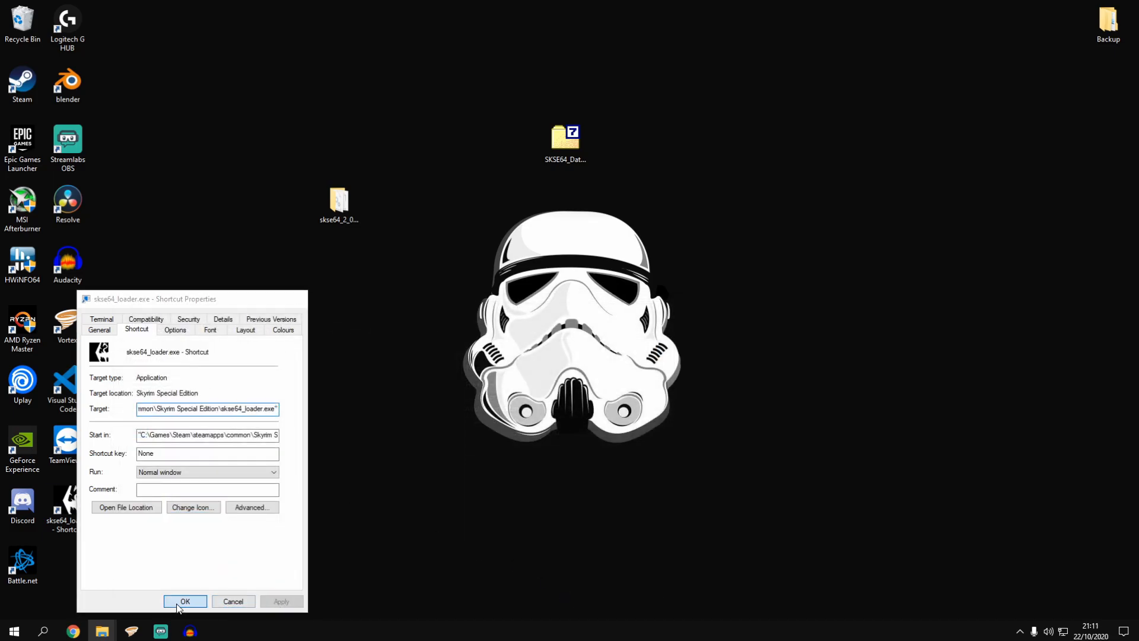
{"action": "left_click", "coordinate": [185, 600]}
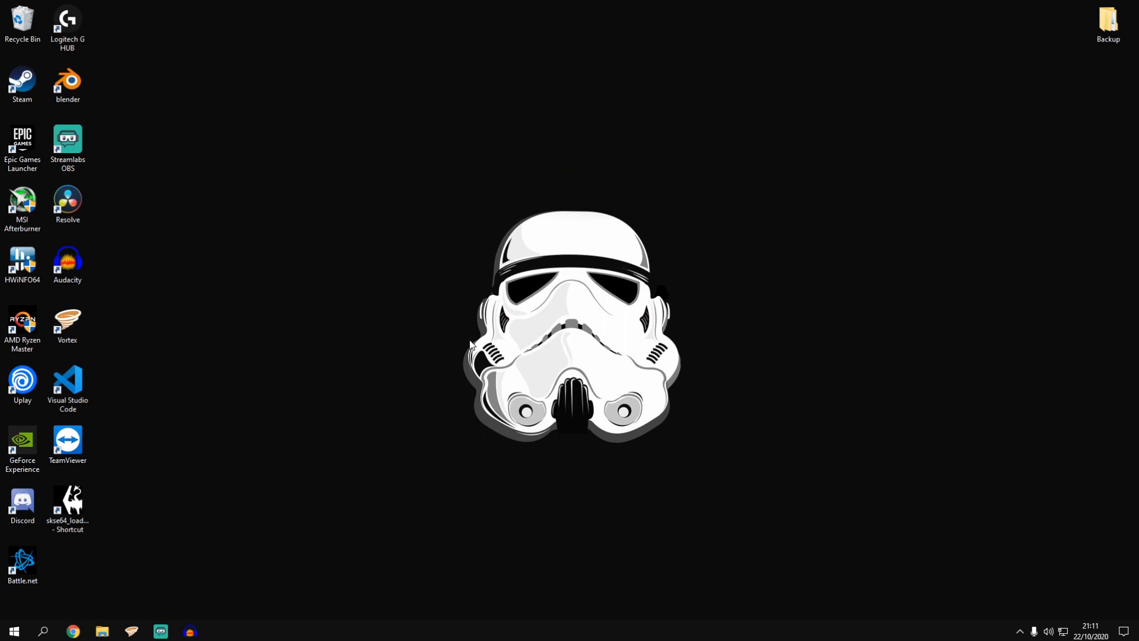
{"action": "mouse_move", "coordinate": [395, 341]}
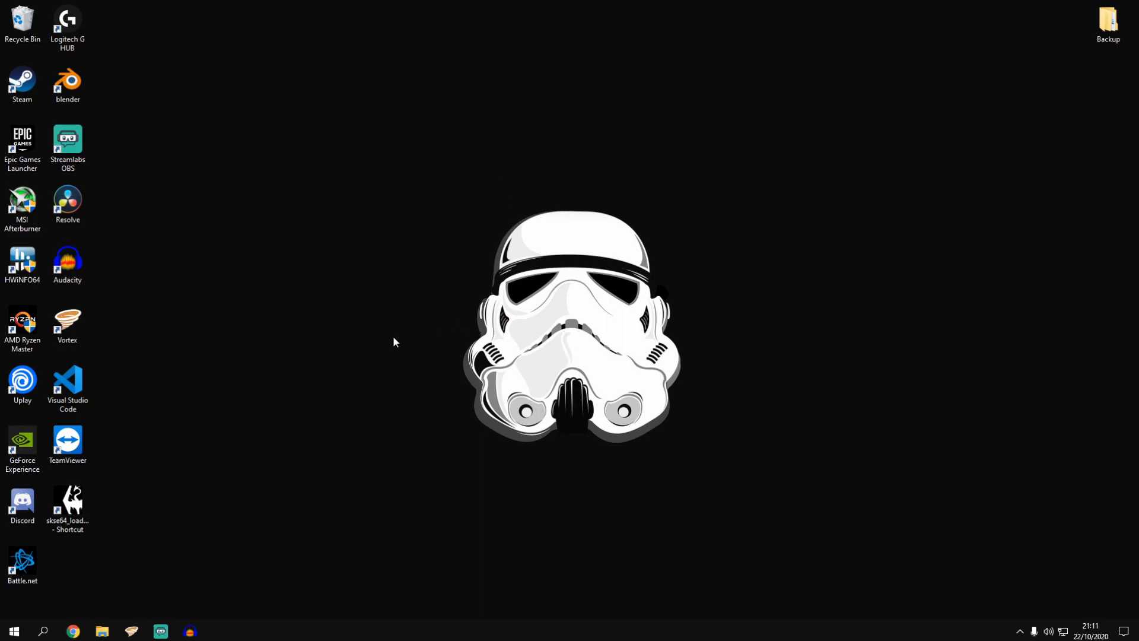
{"action": "left_click", "coordinate": [67, 506]}
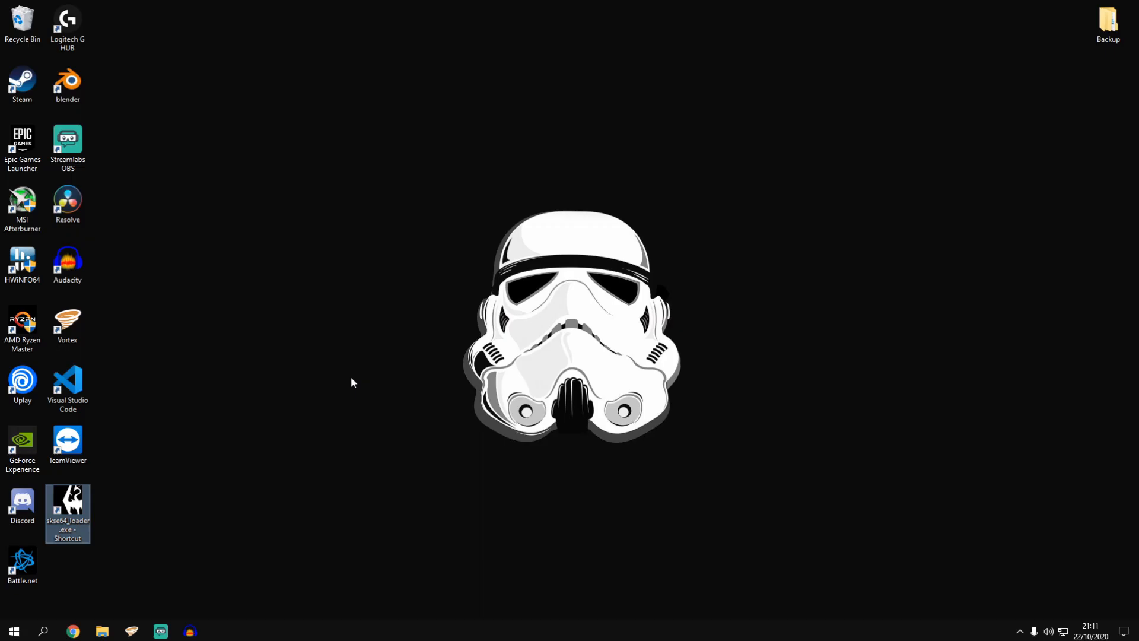
Launch Skyrim via the skse64_loader shortcut and load the 001 Skyrim save
{"action": "double_click", "coordinate": [67, 514]}
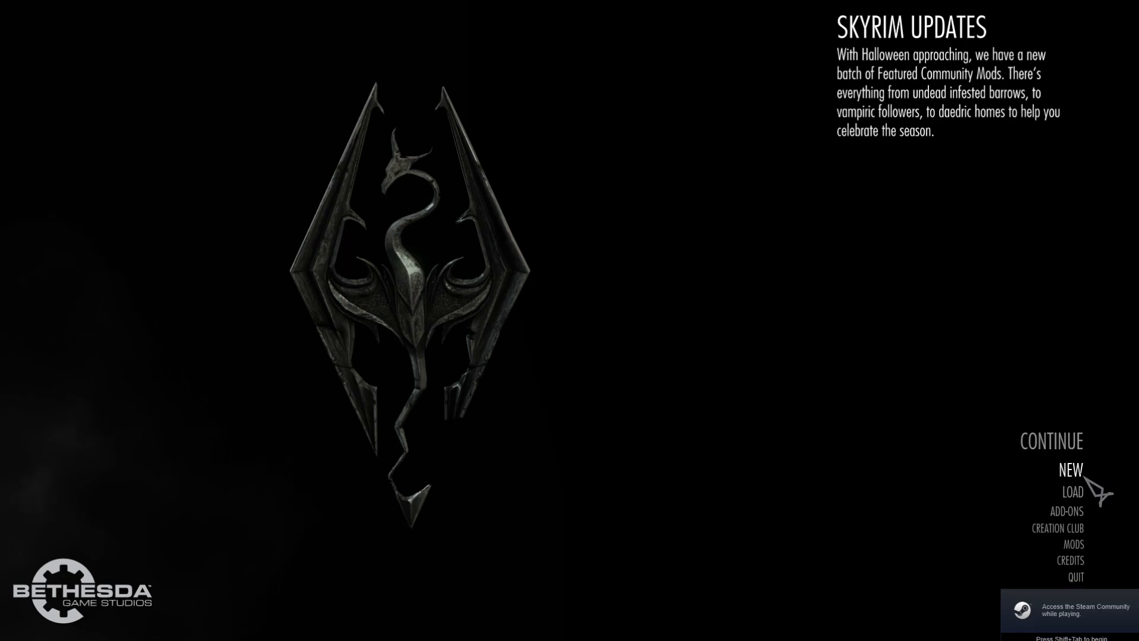
{"action": "left_click", "coordinate": [1072, 491]}
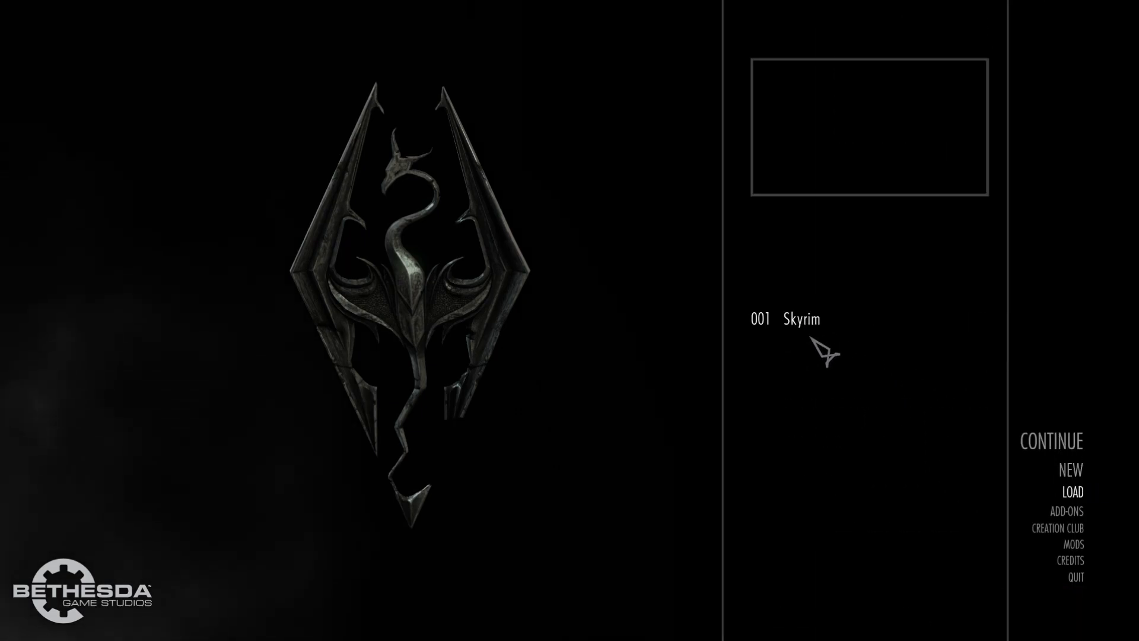
{"action": "left_click", "coordinate": [797, 318]}
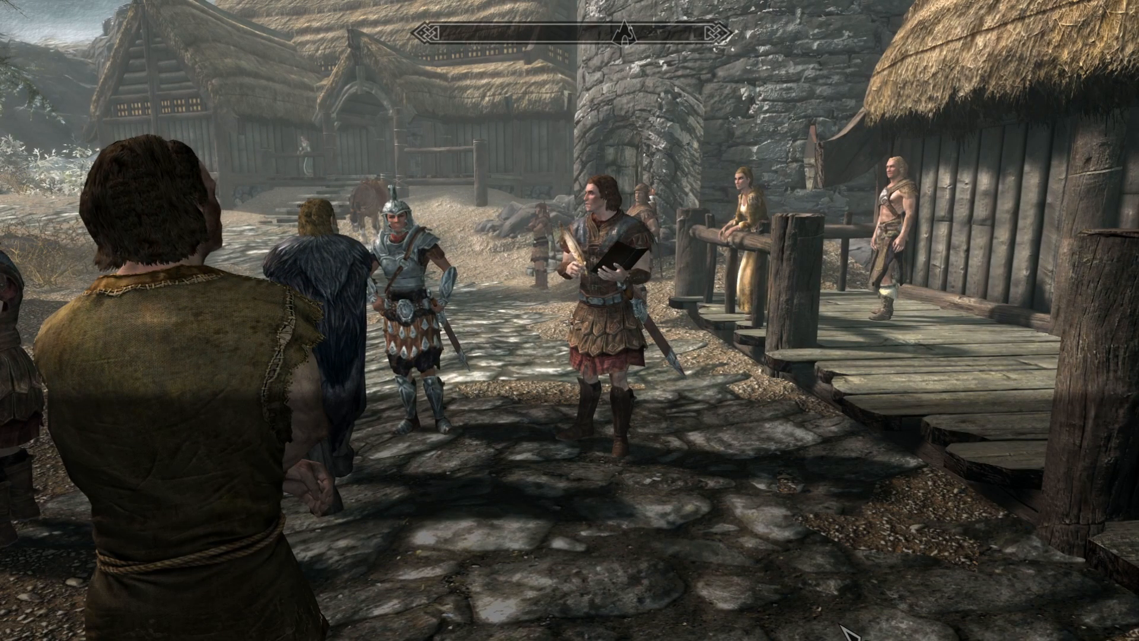
Run getskseversion in the console to confirm SKSE64 2.0.19 is active
{"action": "type", "text": "get"}
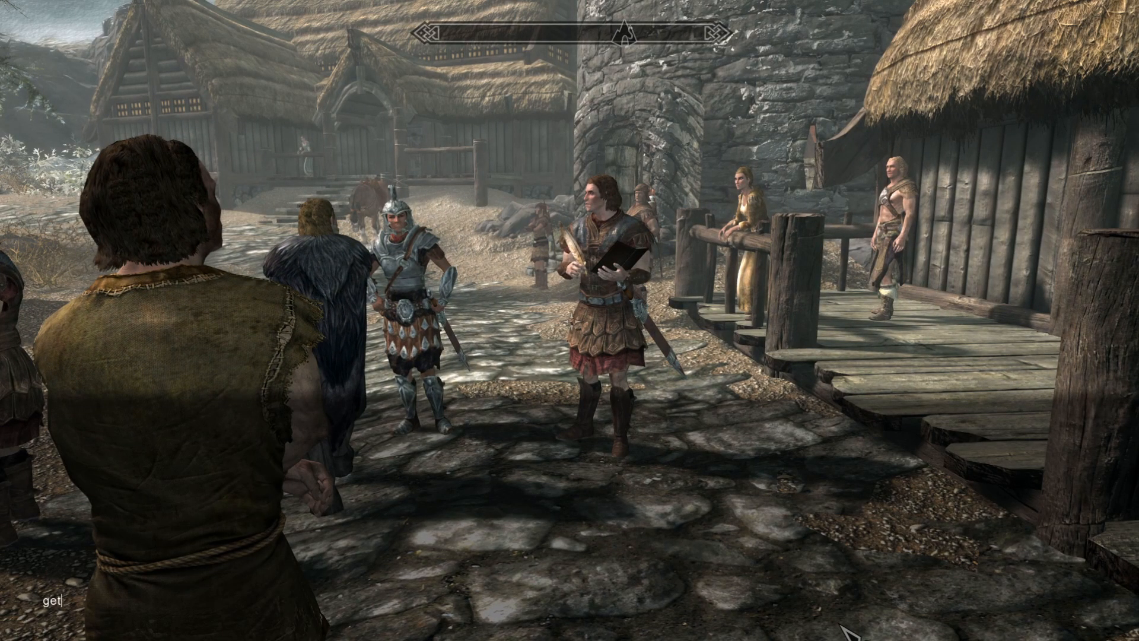
{"action": "type", "text": "skseve"}
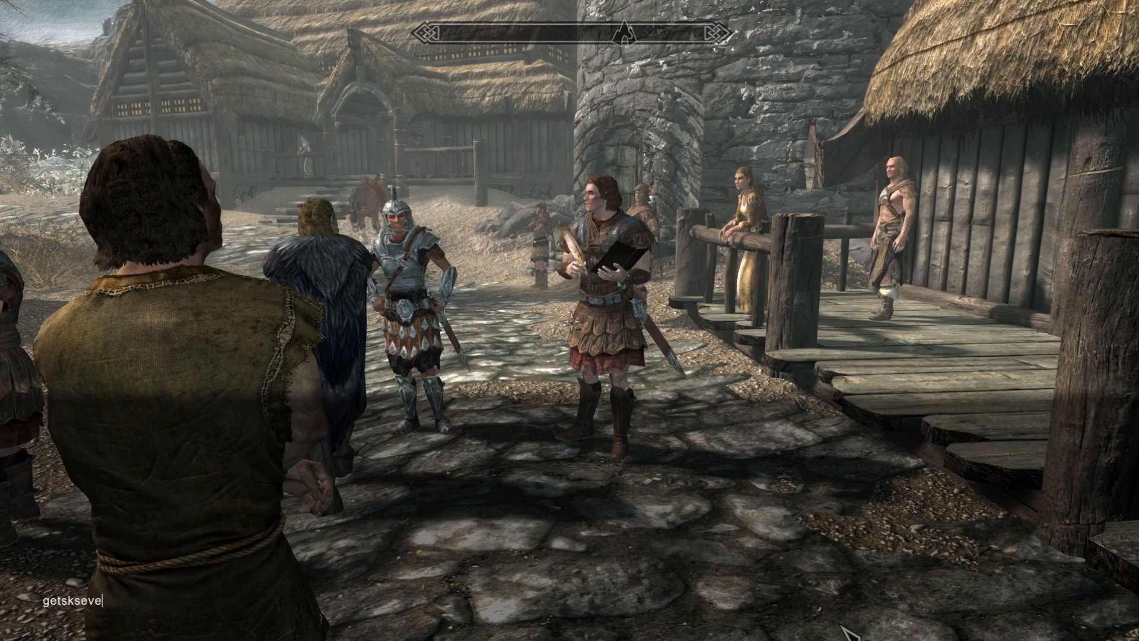
{"action": "key", "text": "Return"}
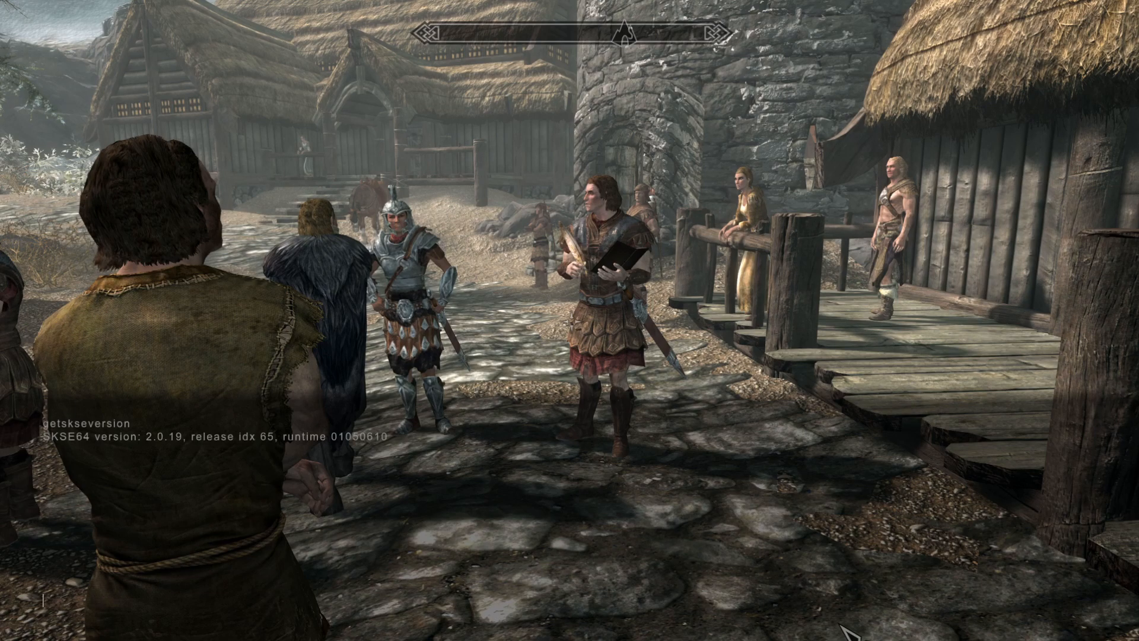
{"action": "mouse_move", "coordinate": [108, 446]}
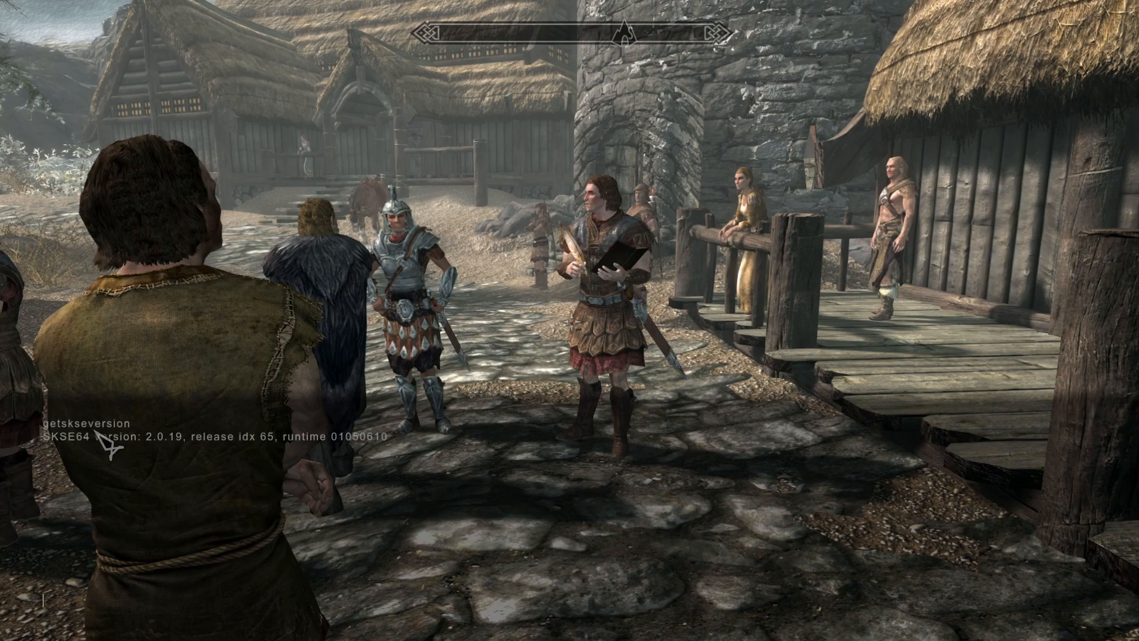